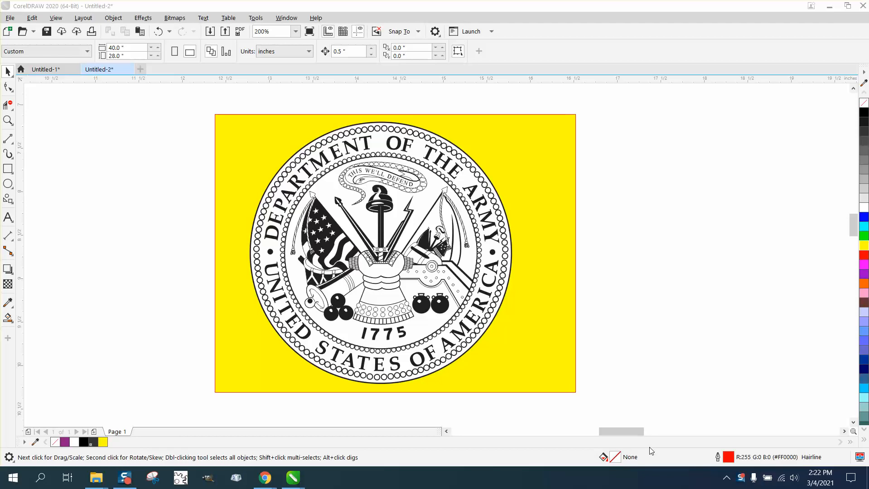
{"action": "mouse_move", "coordinate": [429, 204]}
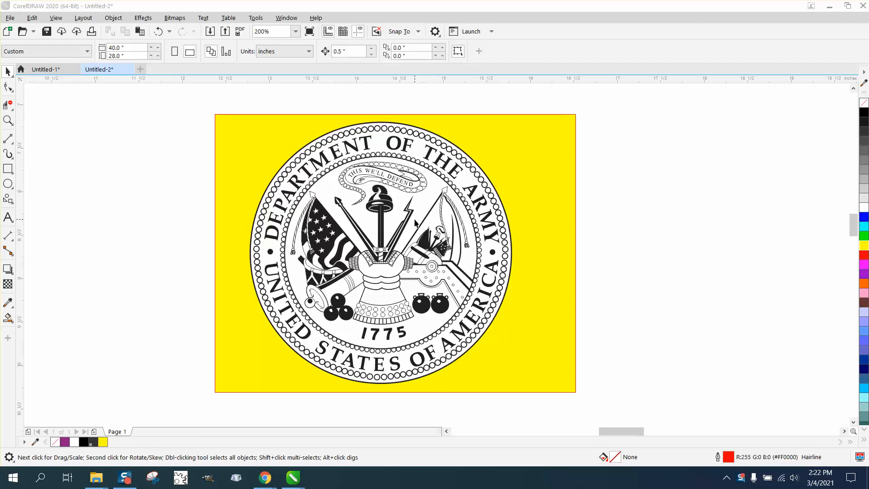
{"action": "mouse_move", "coordinate": [436, 192]}
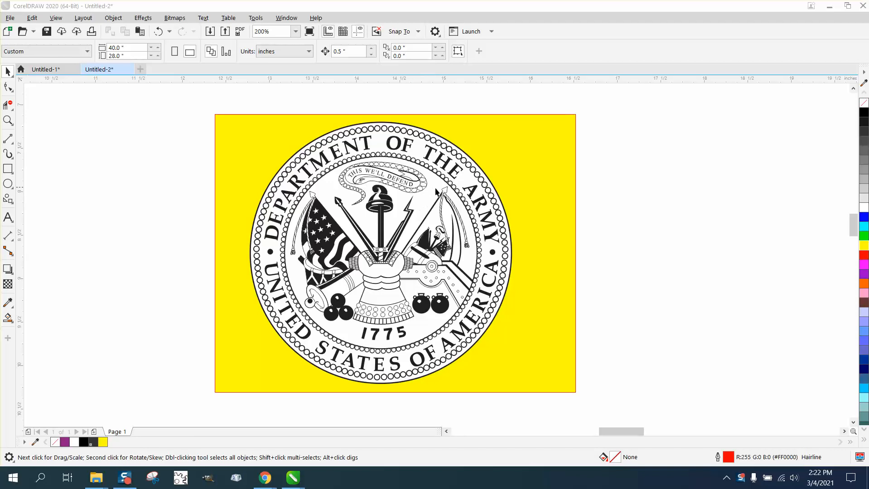
{"action": "mouse_move", "coordinate": [296, 219]}
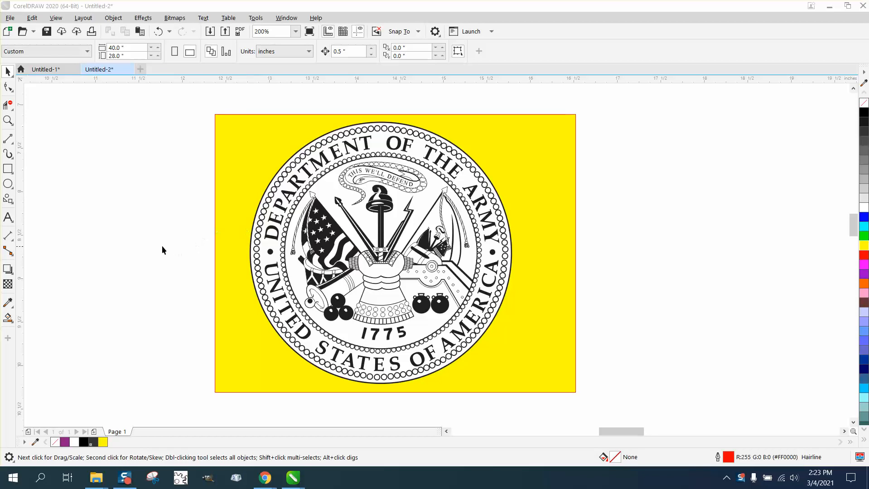
{"action": "mouse_move", "coordinate": [422, 206]}
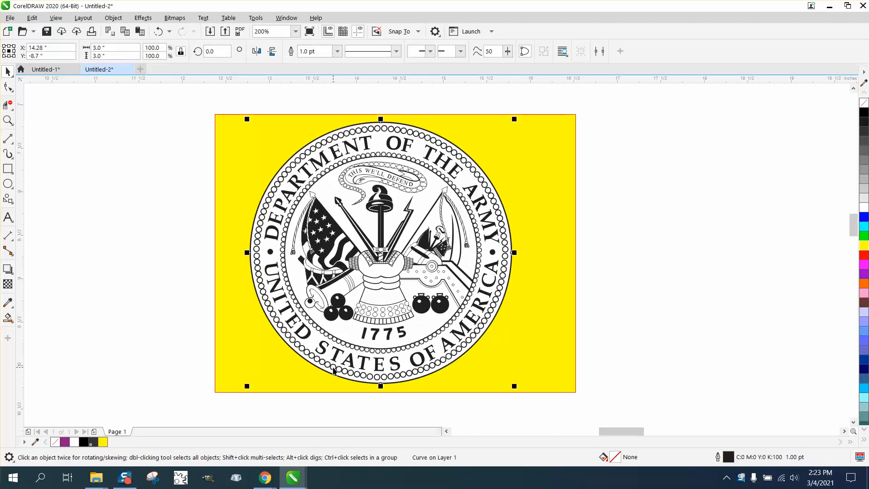
{"action": "mouse_move", "coordinate": [332, 374]}
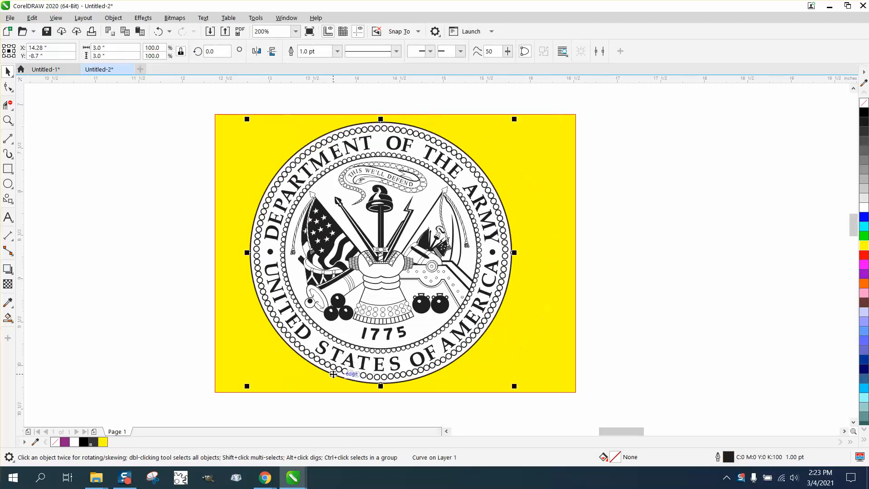
{"action": "mouse_move", "coordinate": [596, 225]}
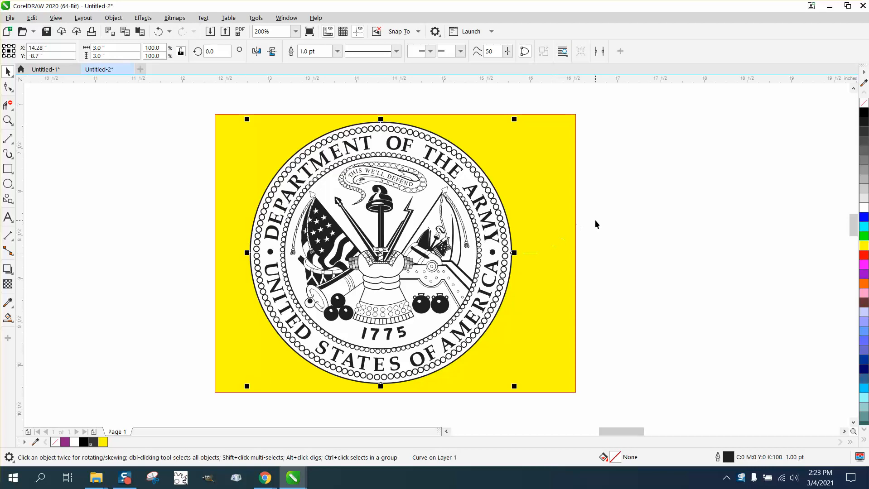
{"action": "mouse_move", "coordinate": [612, 230]}
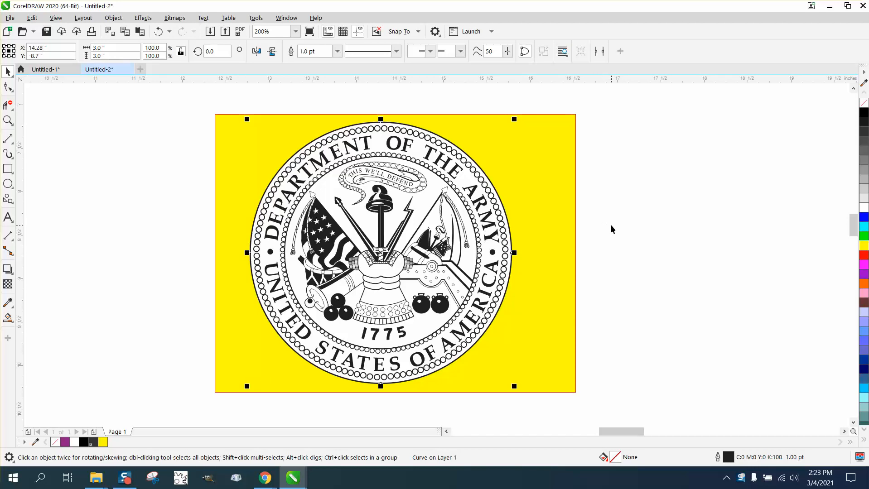
{"action": "mouse_move", "coordinate": [407, 235]}
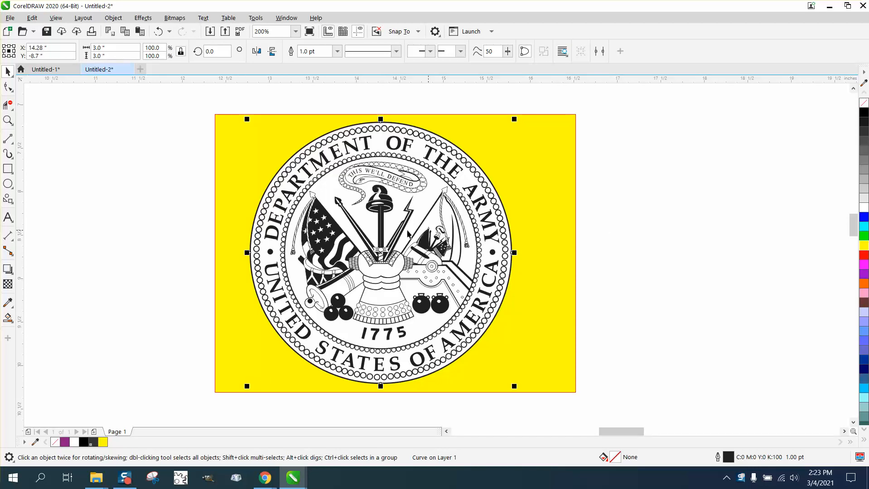
{"action": "mouse_move", "coordinate": [108, 90]}
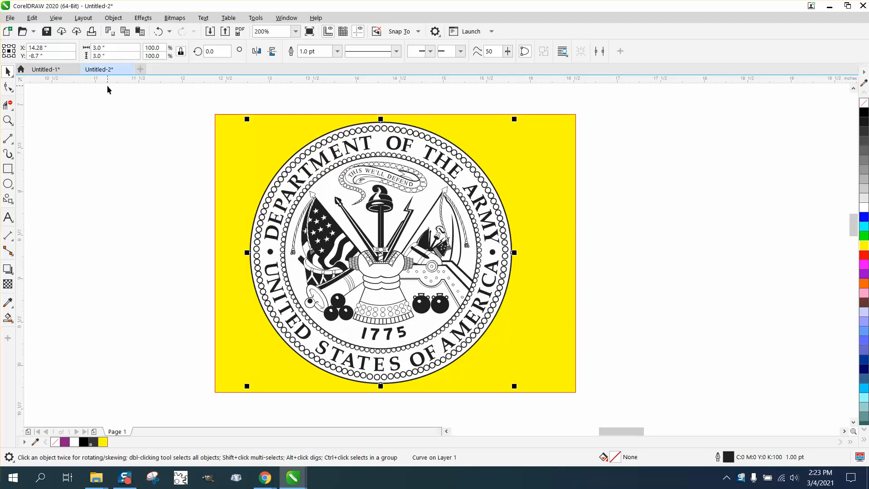
Build a Find and Replace query matching the black Uniform Color Fill and confirm it
{"action": "left_click", "coordinate": [32, 17]}
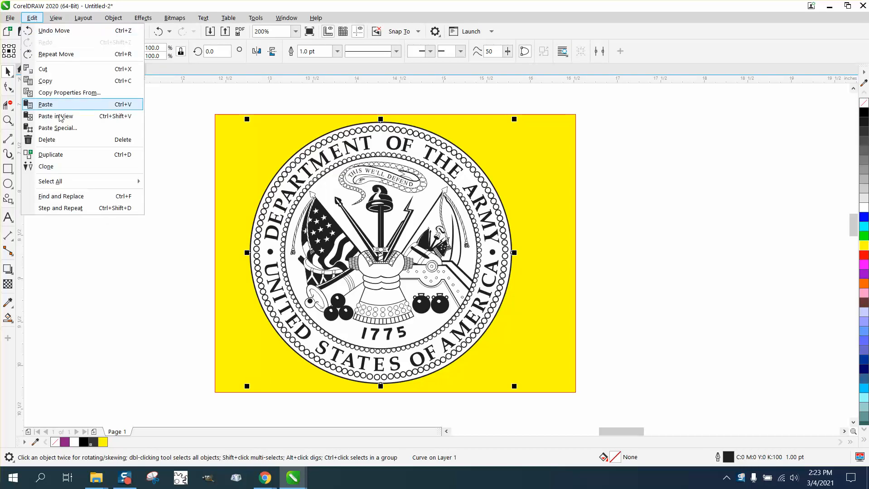
{"action": "left_click", "coordinate": [61, 197]}
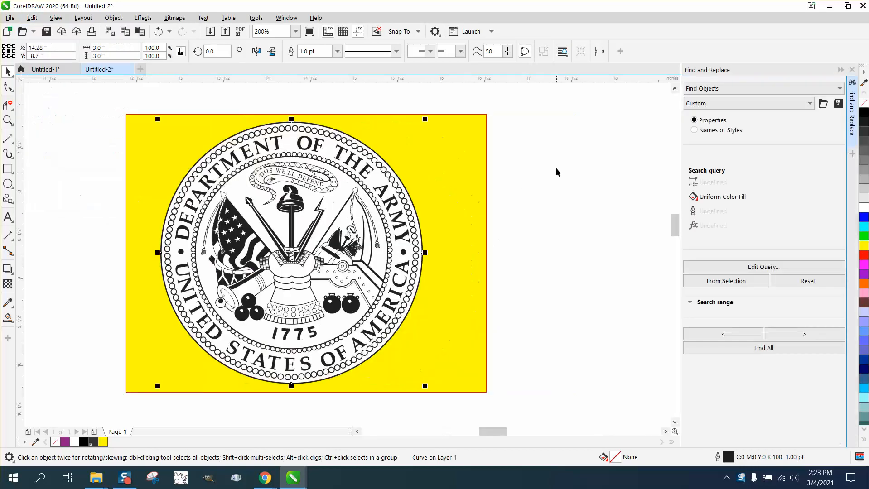
{"action": "mouse_move", "coordinate": [766, 256]}
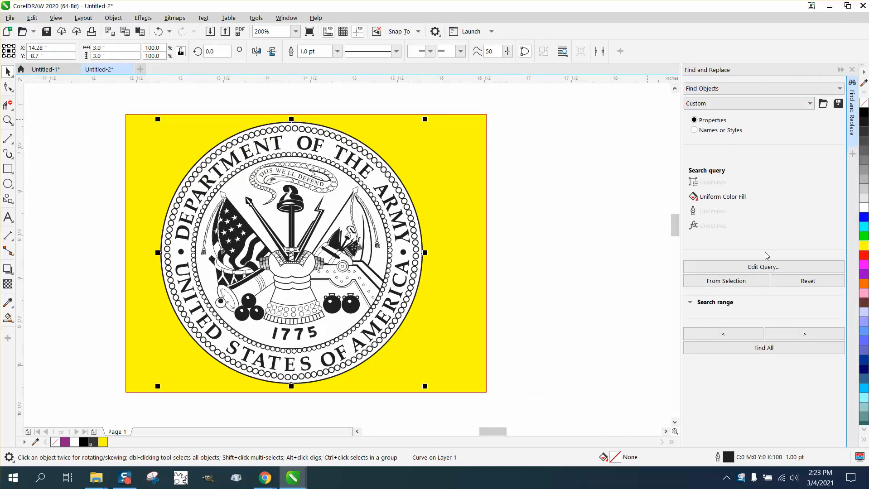
{"action": "left_click", "coordinate": [763, 266]}
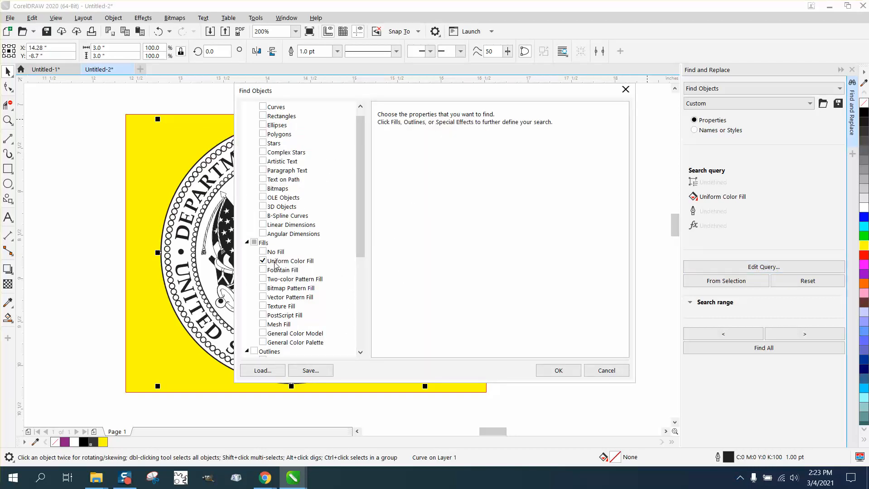
{"action": "left_click", "coordinate": [290, 261]}
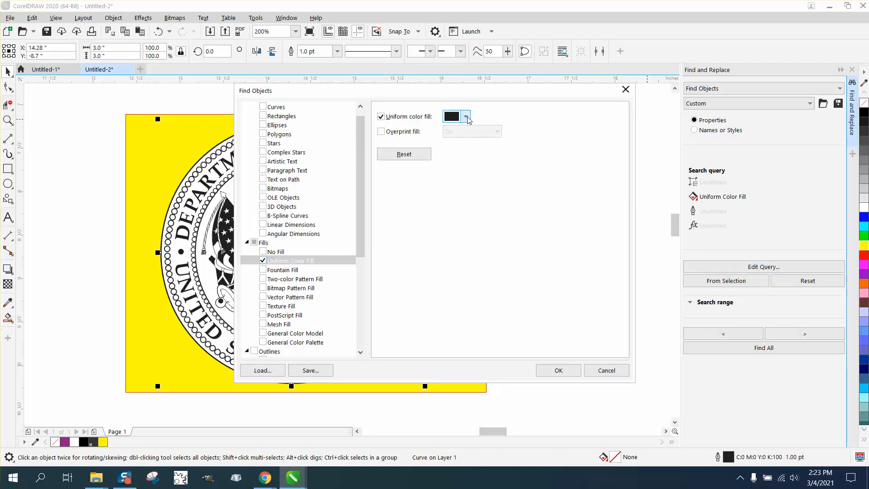
{"action": "left_click", "coordinate": [466, 117]}
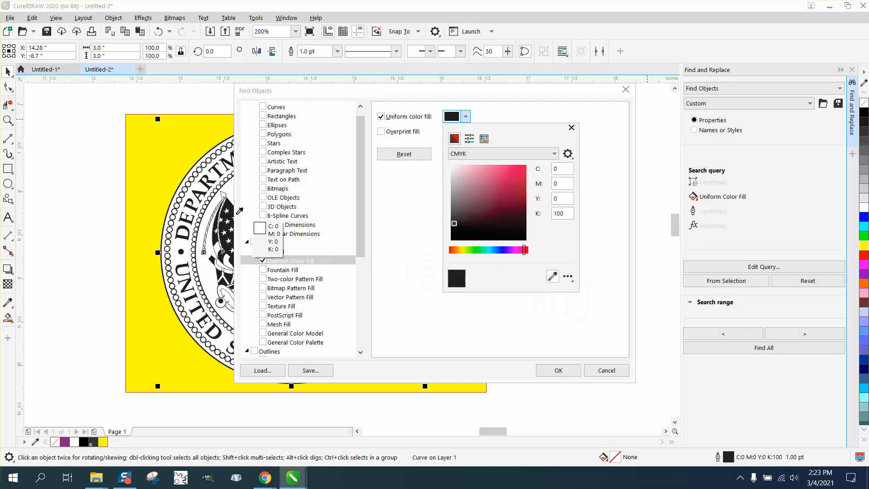
{"action": "left_click", "coordinate": [449, 165]}
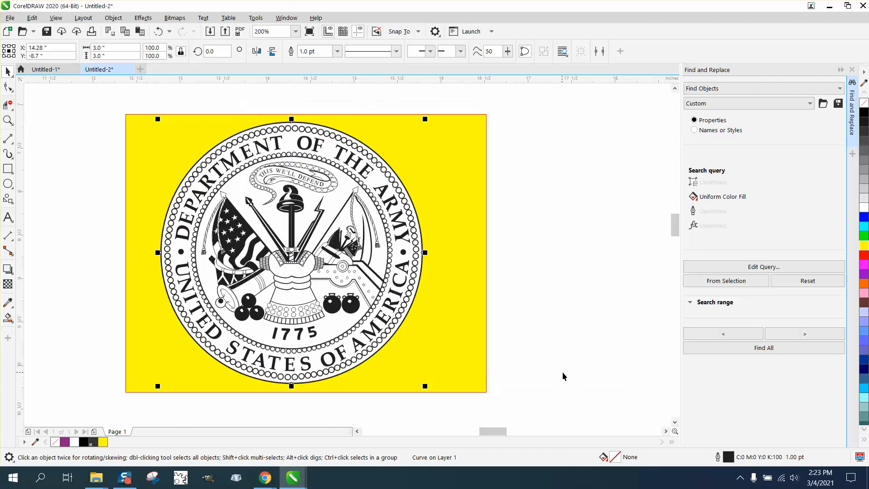
{"action": "left_click", "coordinate": [762, 347]}
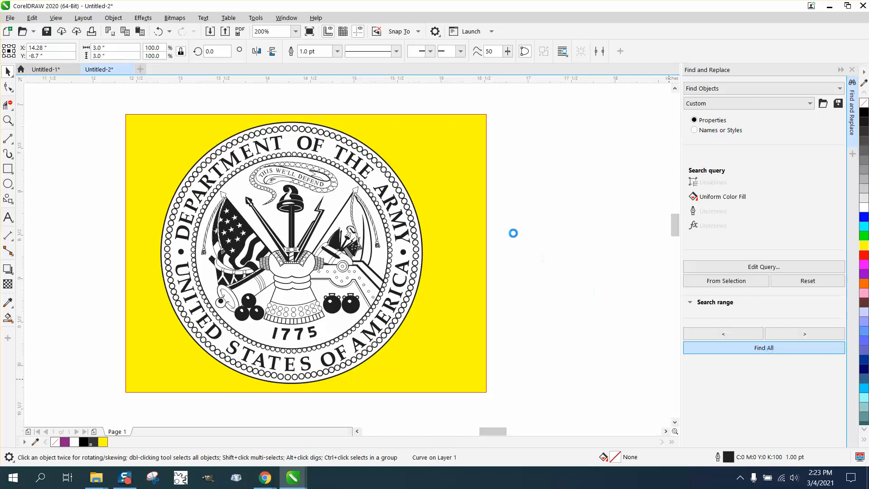
Select all 434 black-filled matches, then zoom in and back out to inspect details
{"action": "left_click", "coordinate": [763, 348]}
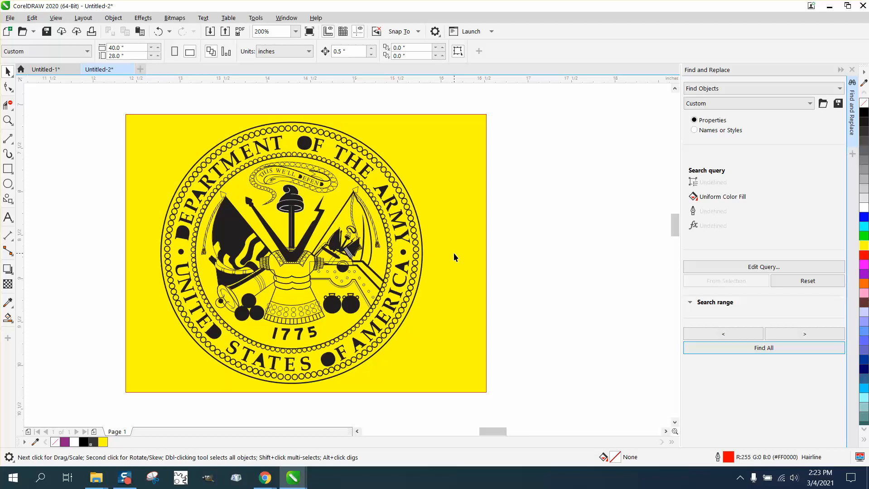
{"action": "mouse_move", "coordinate": [253, 234]}
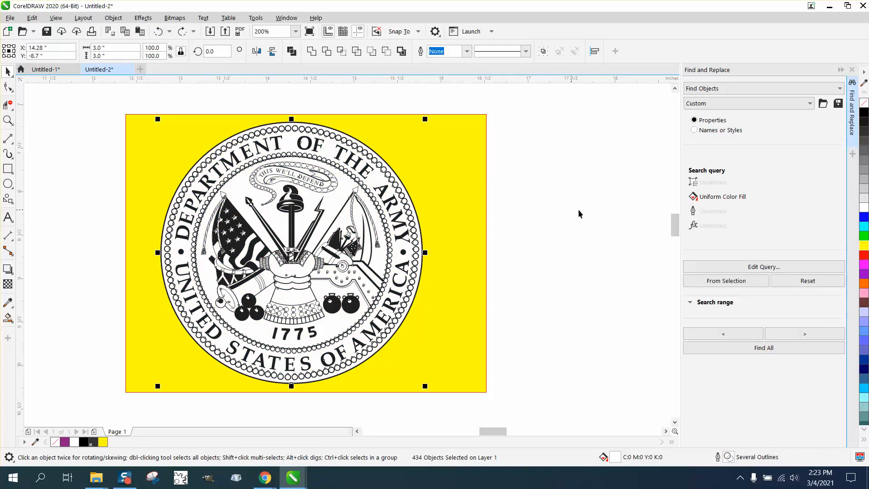
{"action": "mouse_move", "coordinate": [22, 133]}
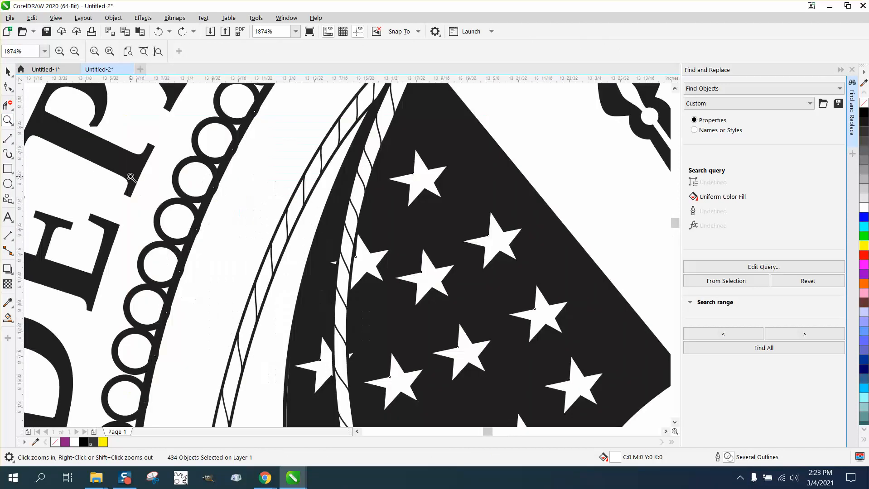
{"action": "left_click", "coordinate": [9, 71]}
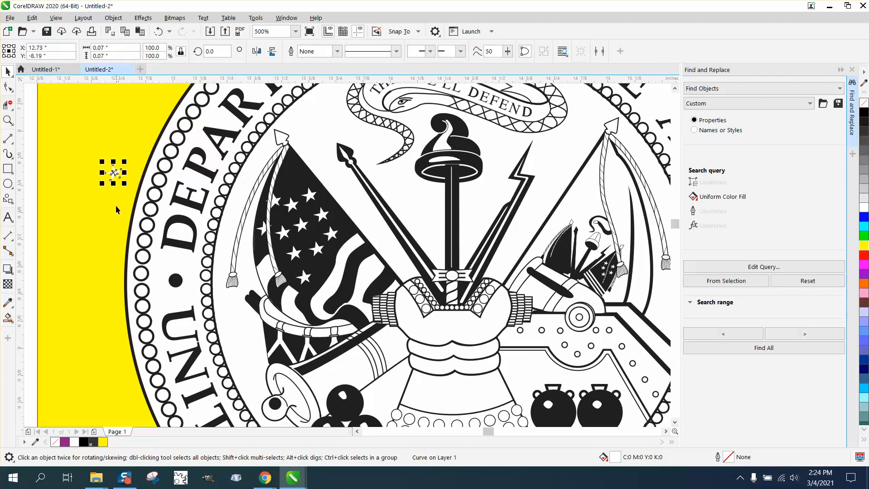
{"action": "mouse_move", "coordinate": [133, 181]}
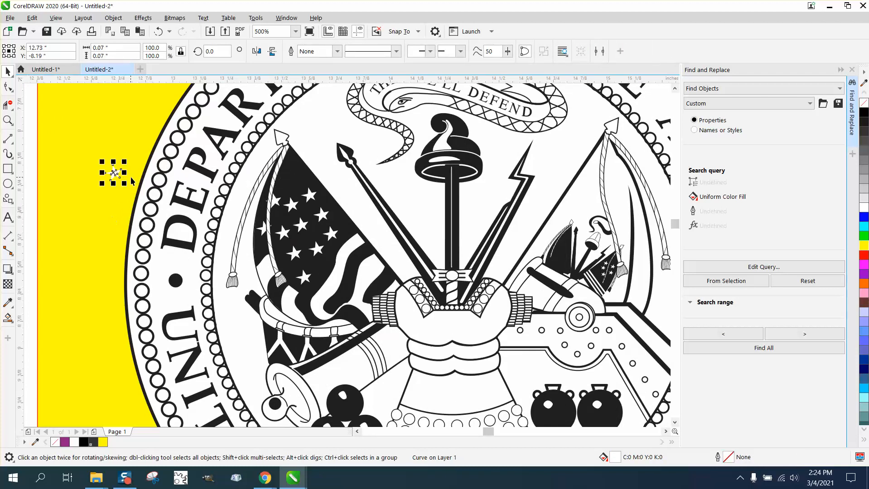
{"action": "mouse_move", "coordinate": [132, 170]}
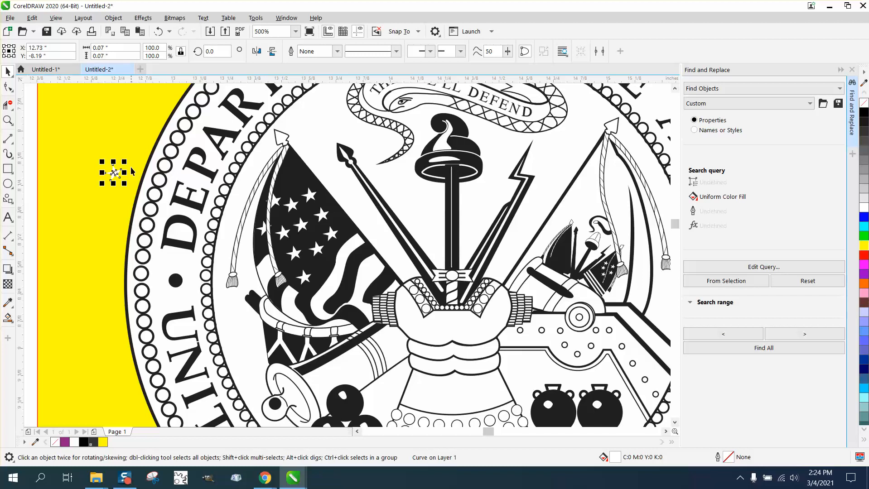
{"action": "scroll", "scroll_direction": "down", "scroll_amount": 3}
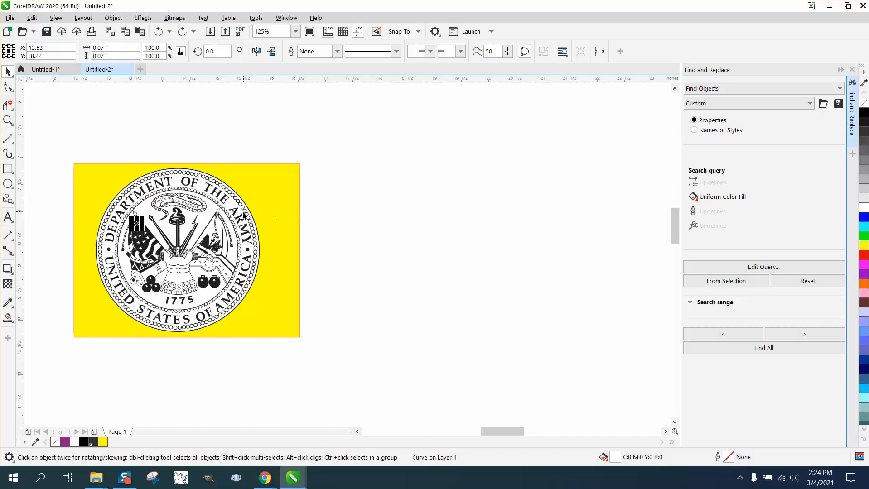
Reselect the 434 matches with Find All and sample seal colours with the Color Eyedropper
{"action": "left_click", "coordinate": [763, 348]}
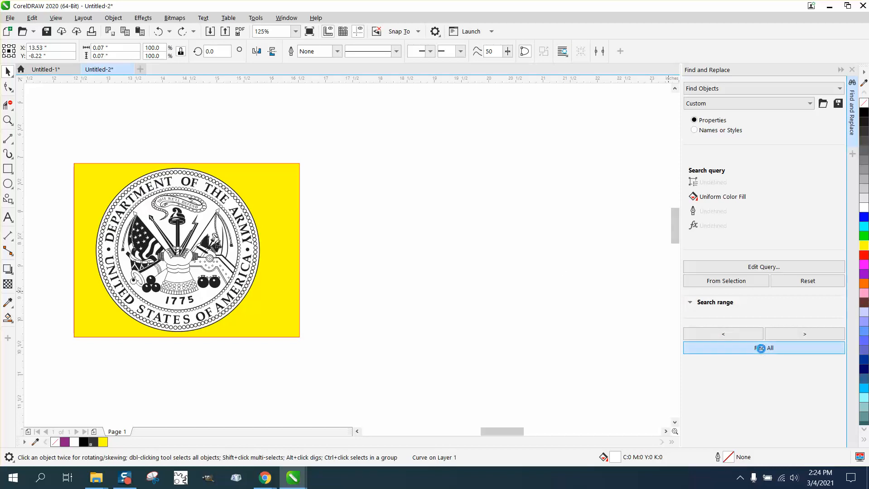
{"action": "left_click", "coordinate": [763, 348]}
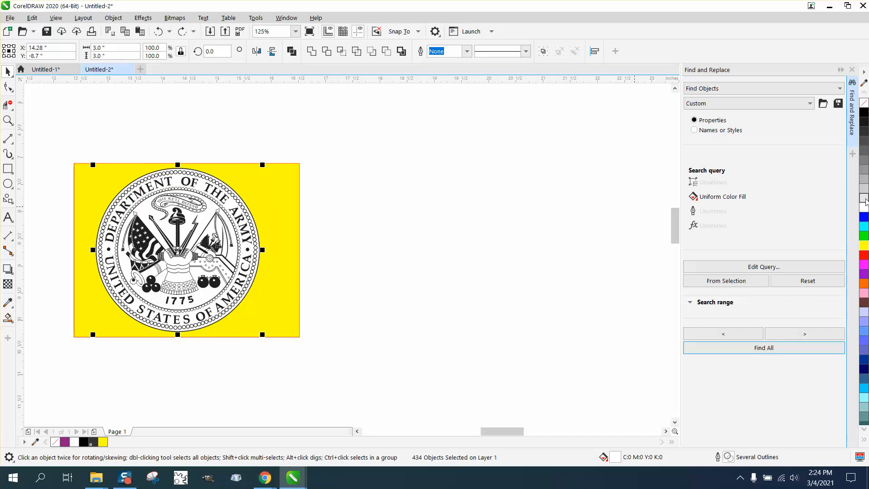
{"action": "mouse_move", "coordinate": [864, 208]}
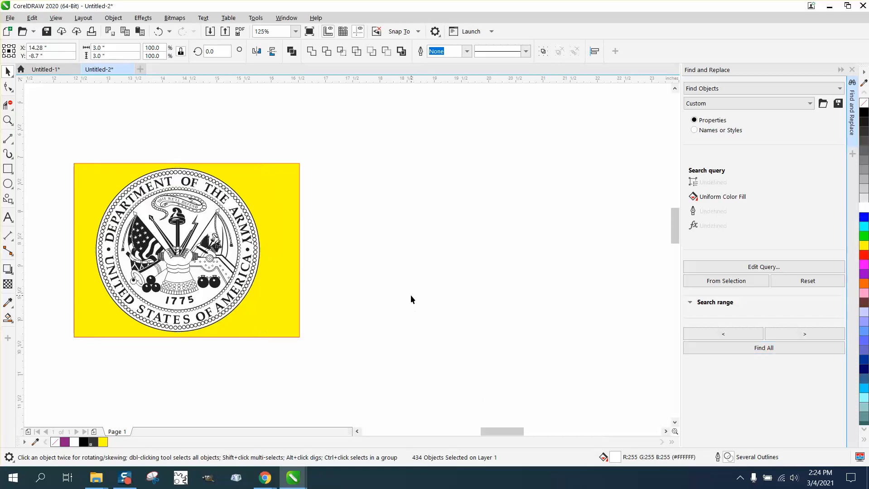
{"action": "left_click", "coordinate": [8, 303]}
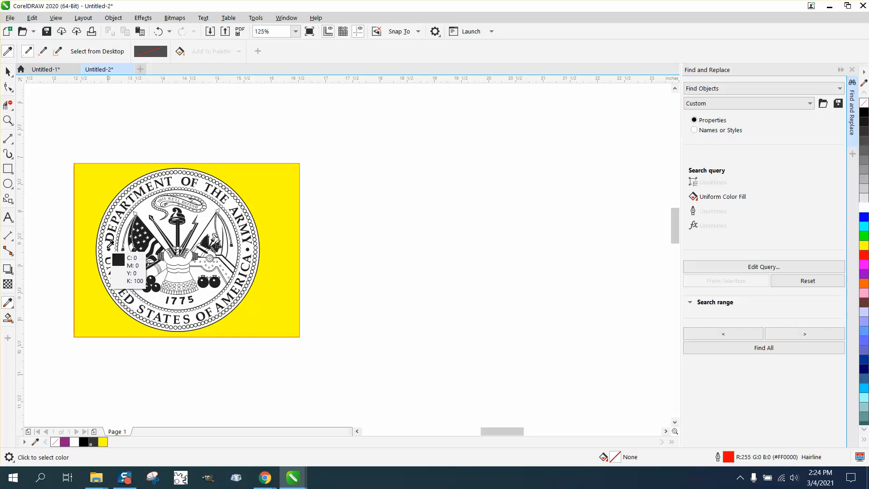
{"action": "mouse_move", "coordinate": [208, 224]}
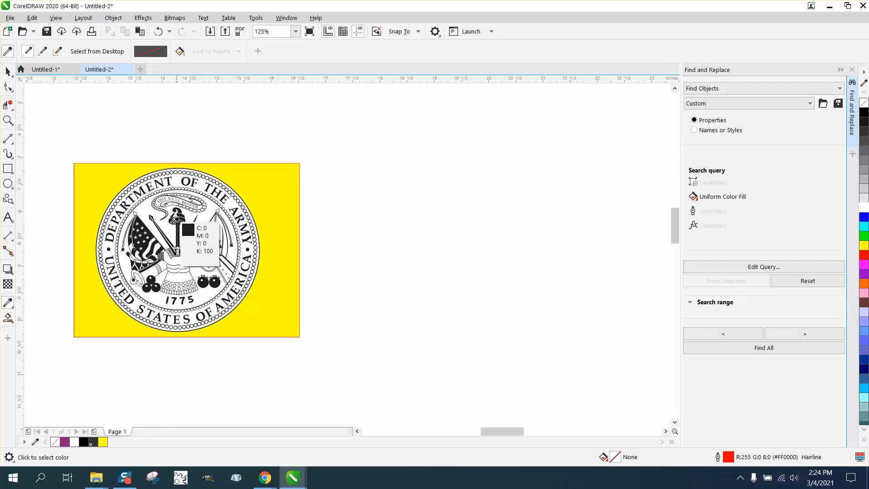
{"action": "mouse_move", "coordinate": [236, 200]}
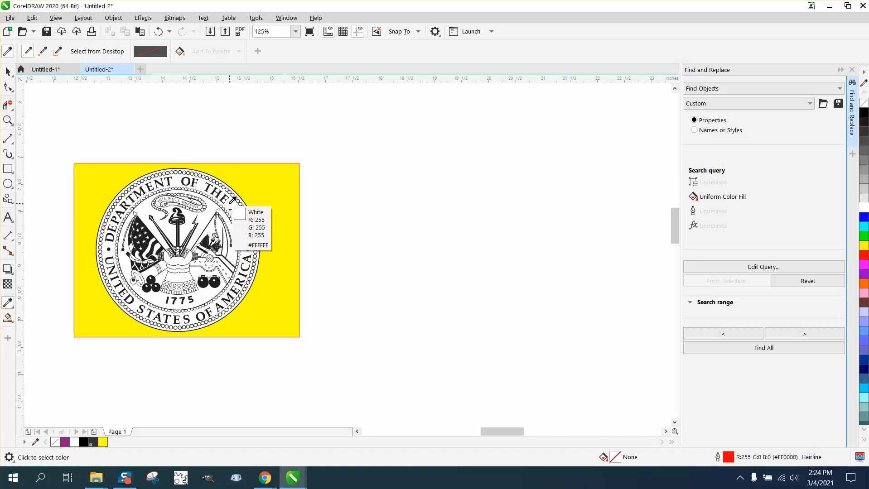
{"action": "mouse_move", "coordinate": [47, 80]}
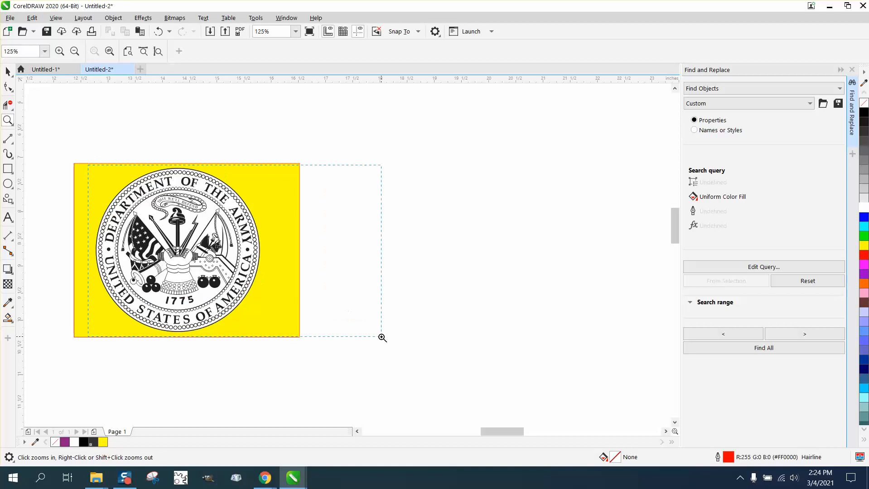
Reselect the seal and set the query's uniform fill colour to 100% black (K:100)
{"action": "left_click", "coordinate": [382, 337]}
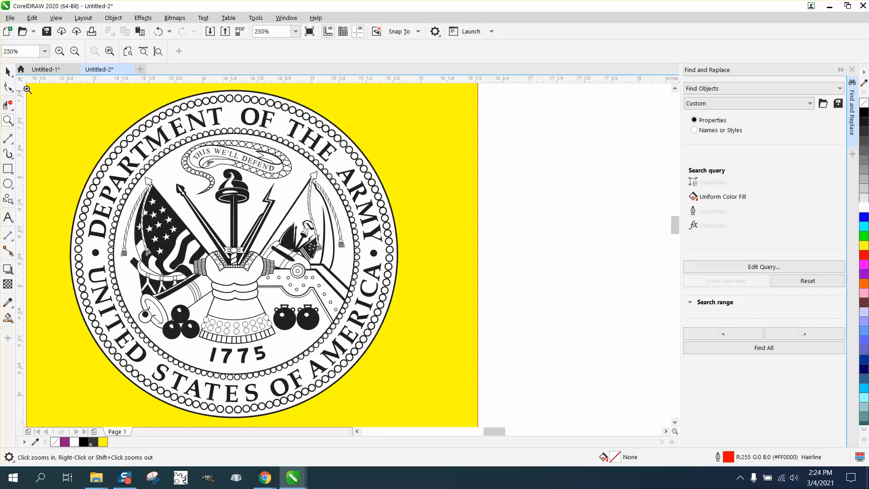
{"action": "left_click", "coordinate": [7, 71]}
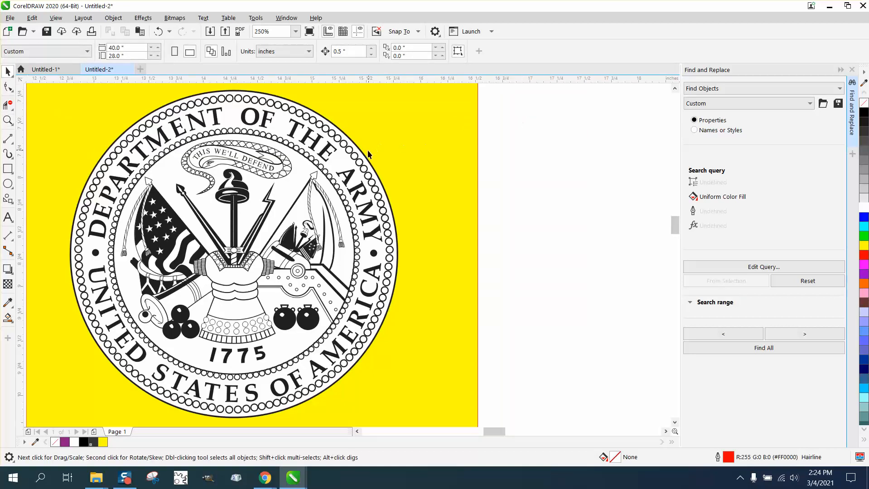
{"action": "left_click", "coordinate": [233, 249]}
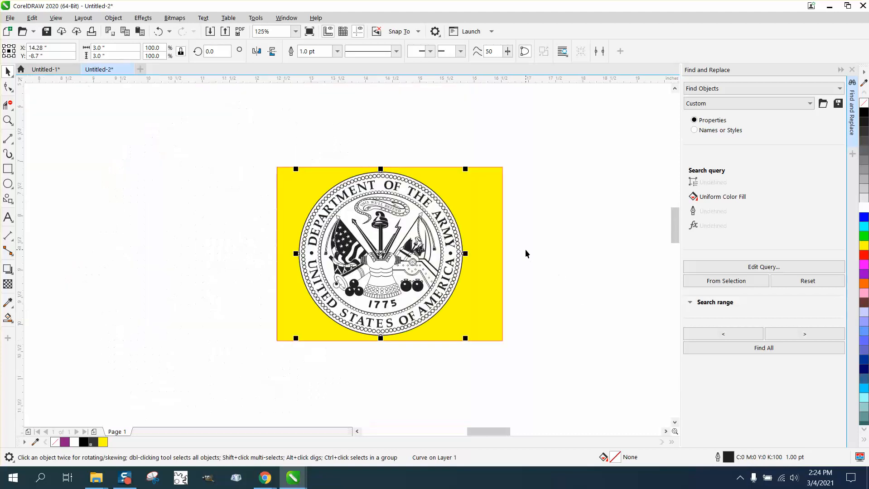
{"action": "mouse_move", "coordinate": [534, 222]}
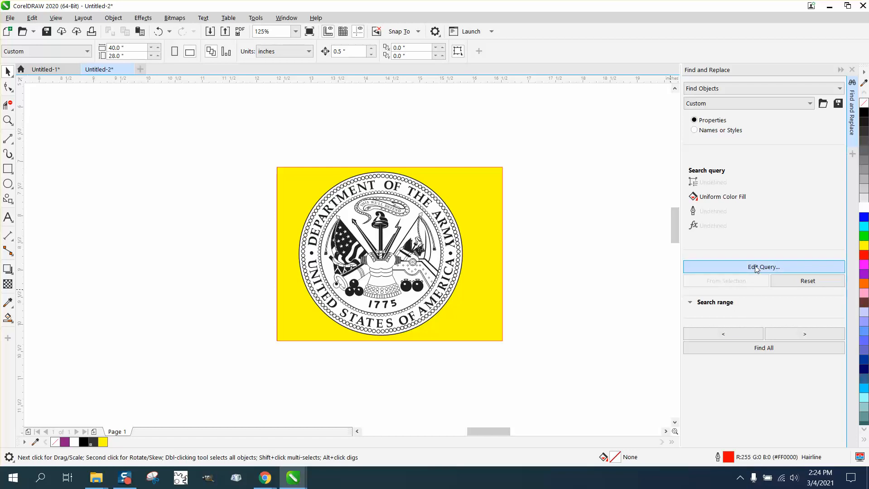
{"action": "left_click", "coordinate": [762, 267]}
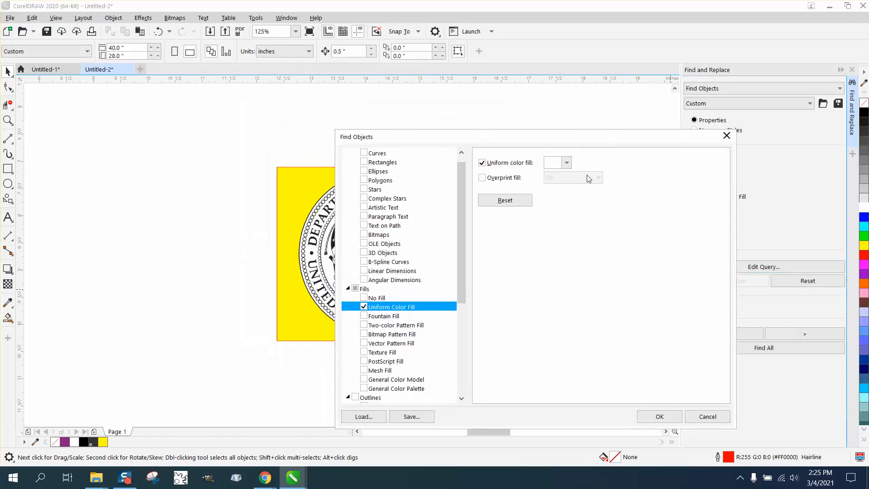
{"action": "left_click", "coordinate": [566, 162]}
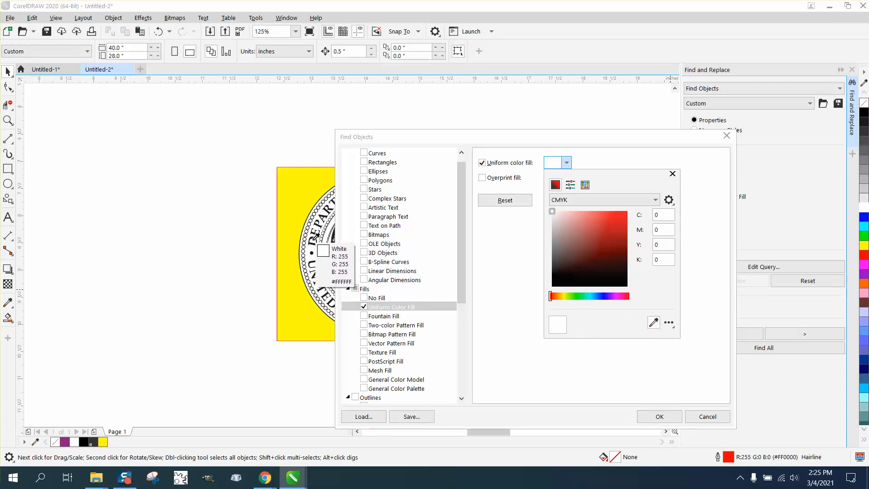
{"action": "mouse_move", "coordinate": [319, 256]}
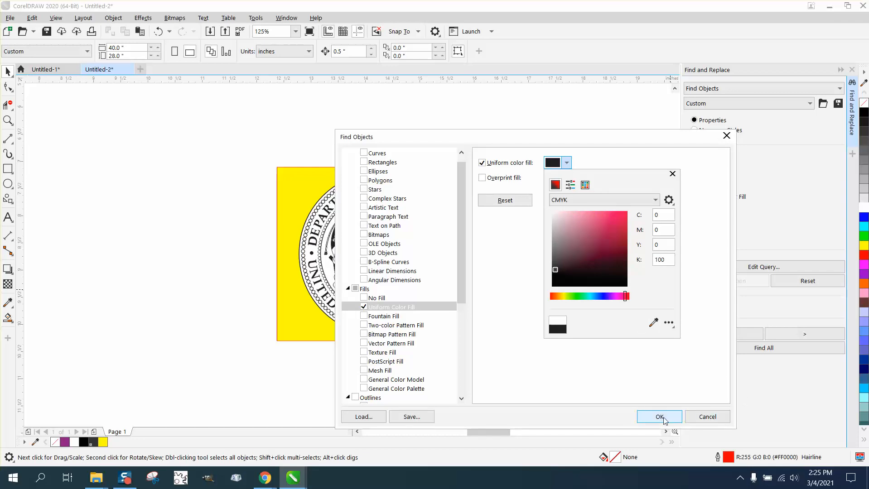
{"action": "left_click", "coordinate": [658, 416]}
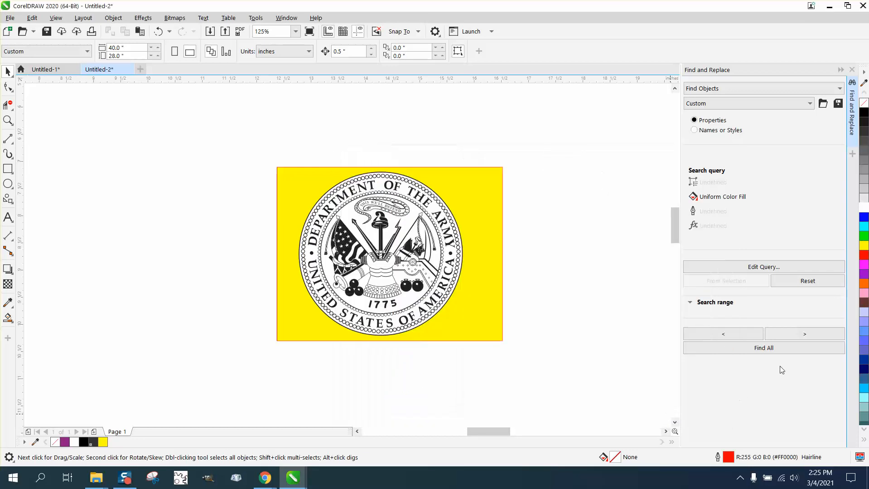
{"action": "left_click", "coordinate": [763, 348]}
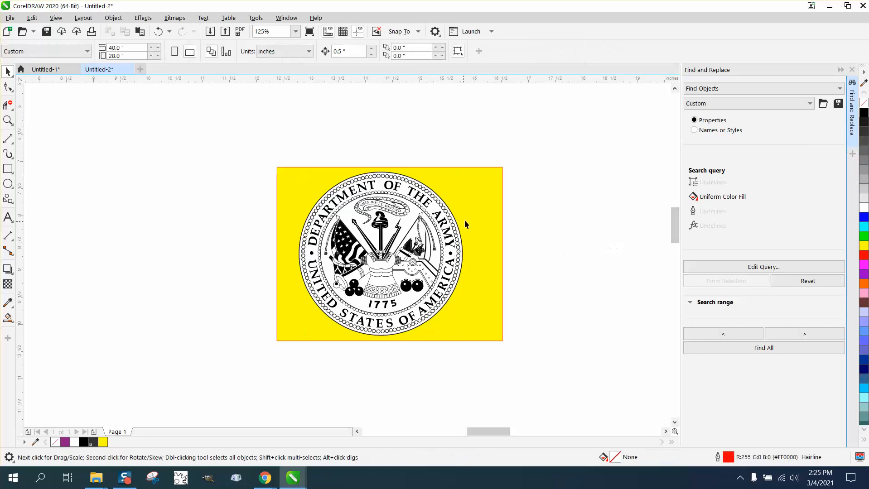
{"action": "mouse_move", "coordinate": [494, 199]}
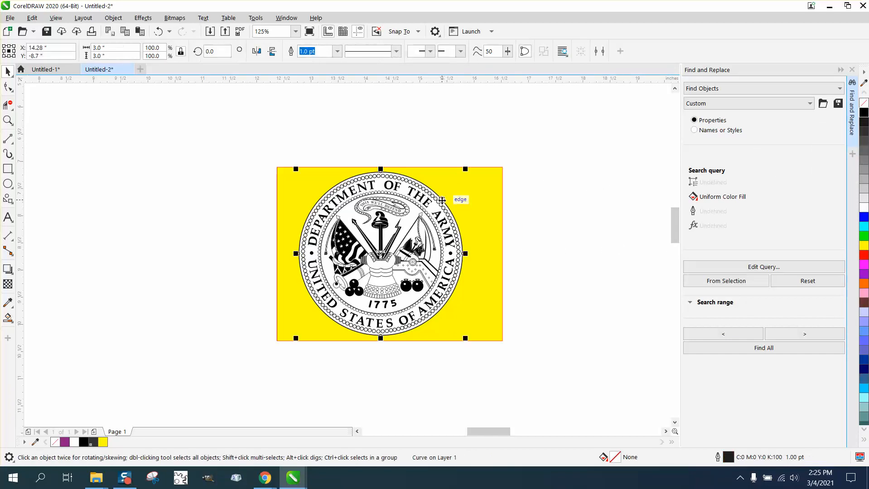
{"action": "mouse_move", "coordinate": [862, 217]}
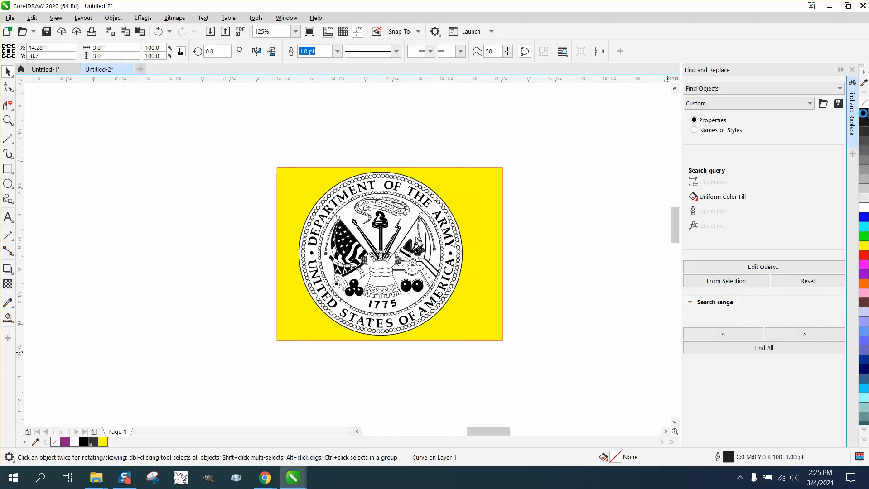
Apply the RGB black swatch to the 1 pt outline and inspect tassels, stars, lettering
{"action": "left_click", "coordinate": [388, 254]}
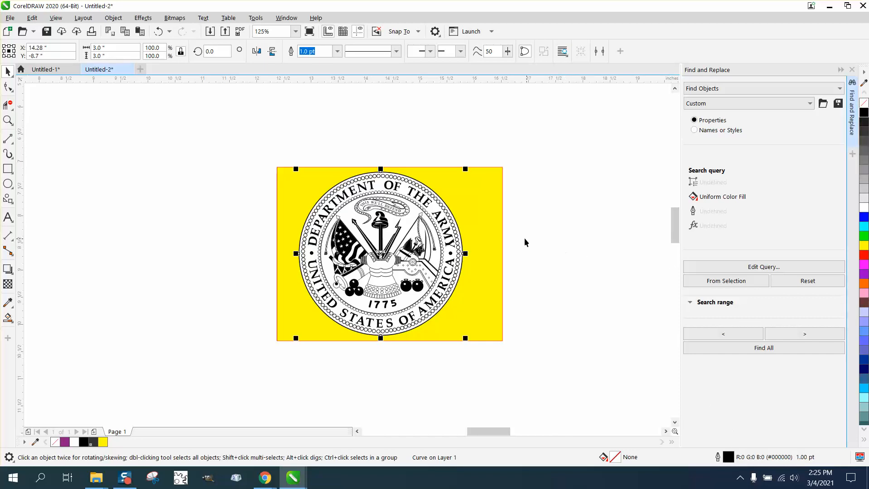
{"action": "mouse_move", "coordinate": [70, 158]}
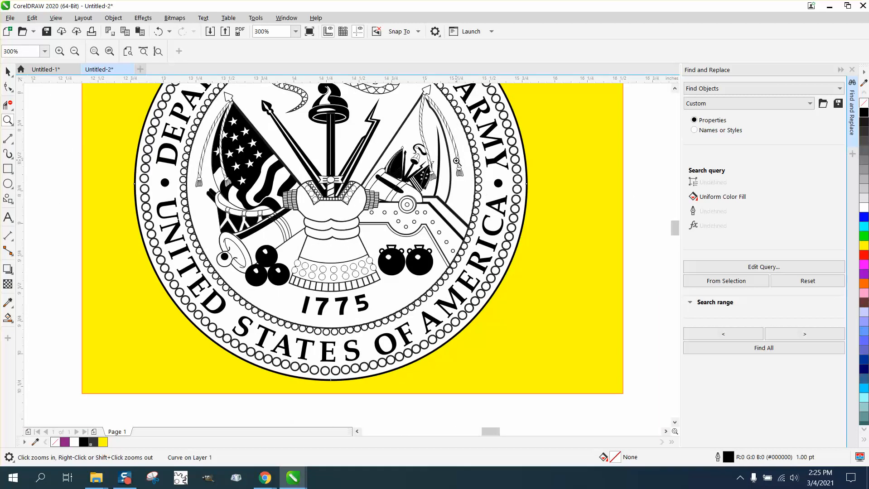
{"action": "mouse_move", "coordinate": [451, 180]}
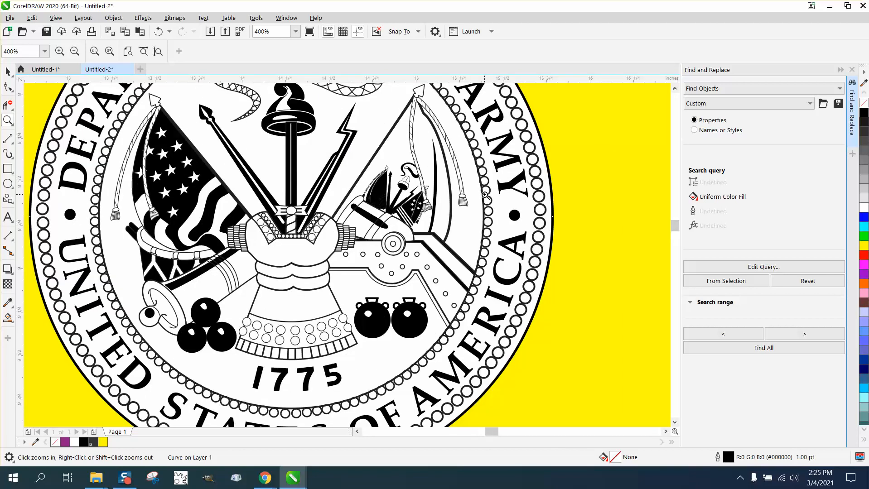
{"action": "left_click", "coordinate": [74, 51]}
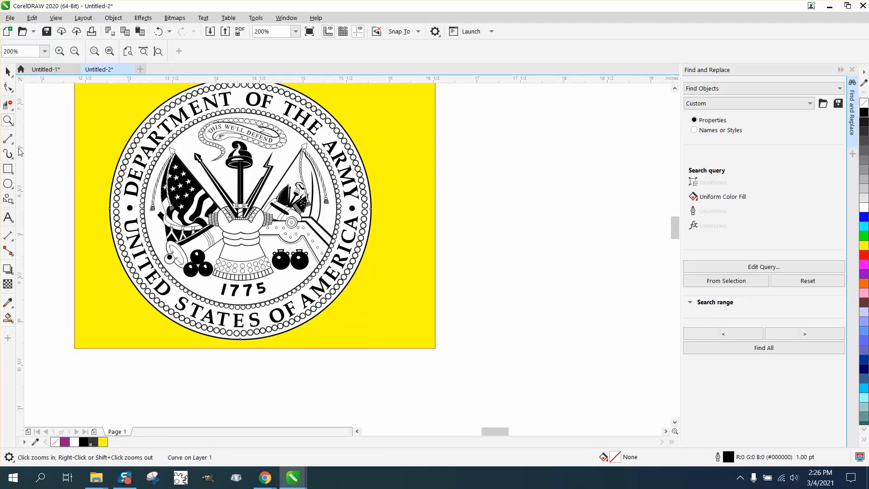
{"action": "left_click", "coordinate": [179, 215]}
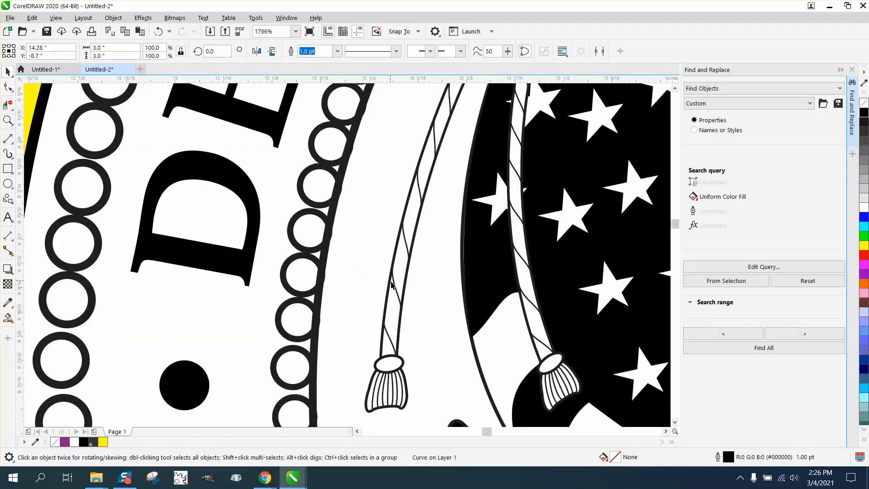
Set the tassel cord hairline's Outline Pen width to 0.25 pt
{"action": "left_click", "coordinate": [397, 288]}
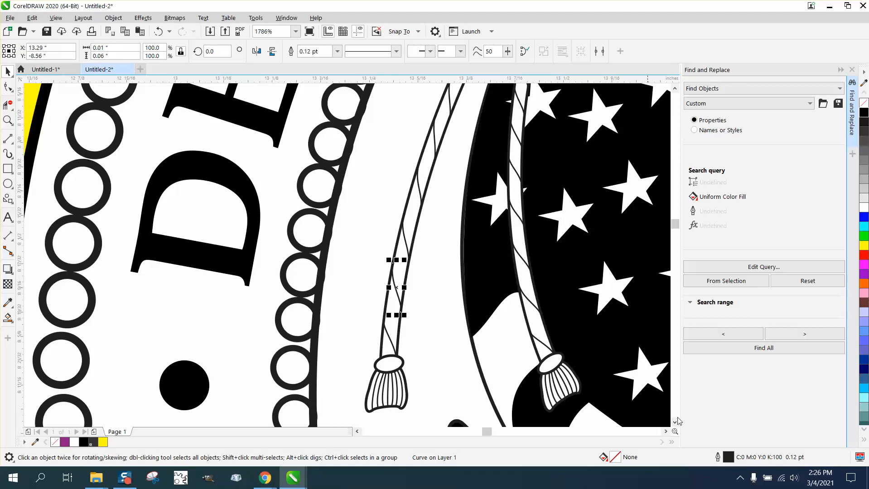
{"action": "mouse_move", "coordinate": [725, 458]}
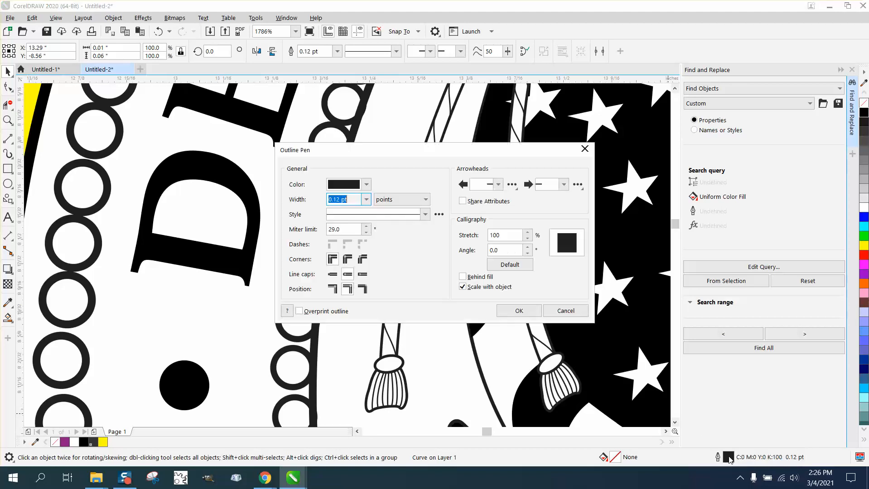
{"action": "left_click", "coordinate": [366, 200]}
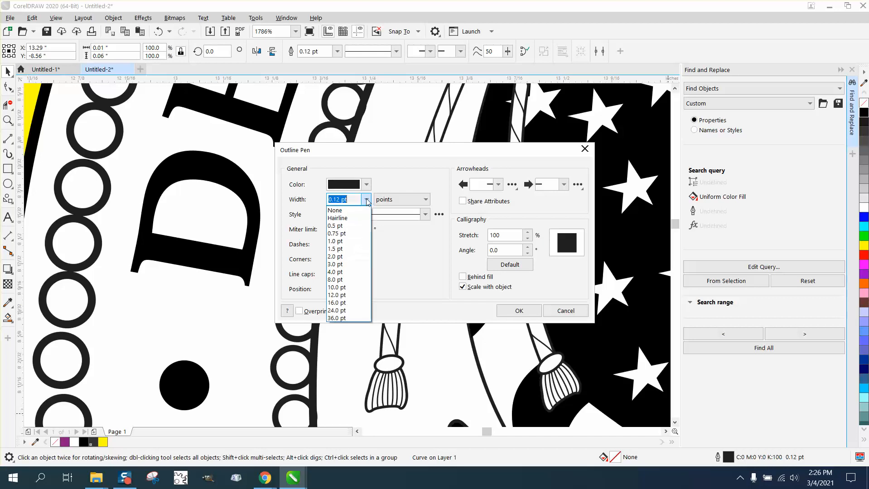
{"action": "left_click", "coordinate": [335, 226]}
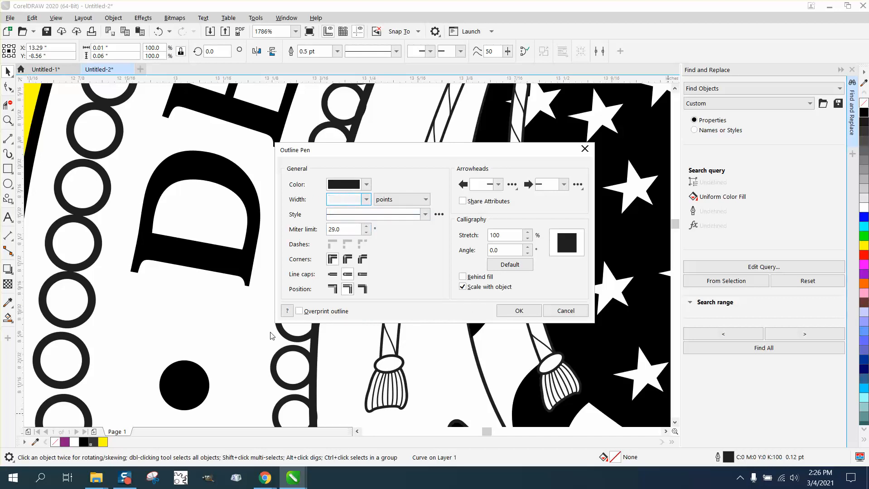
{"action": "left_click", "coordinate": [365, 200]}
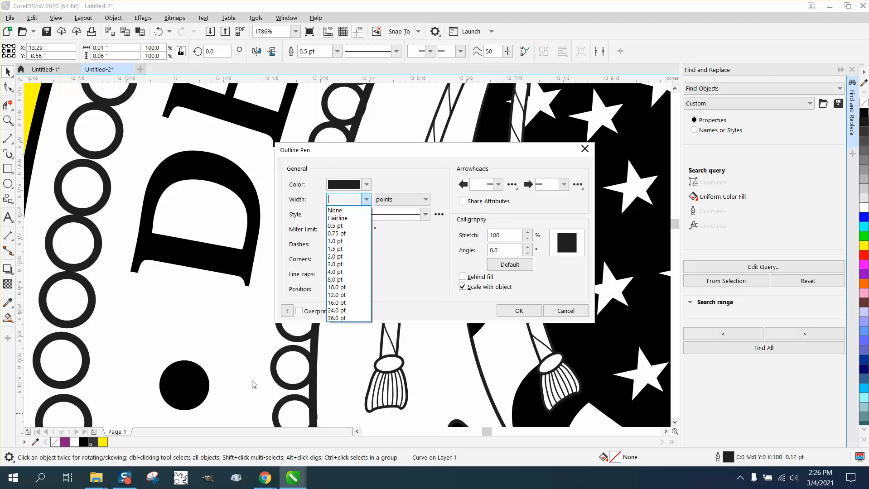
{"action": "type", "text": ".25"}
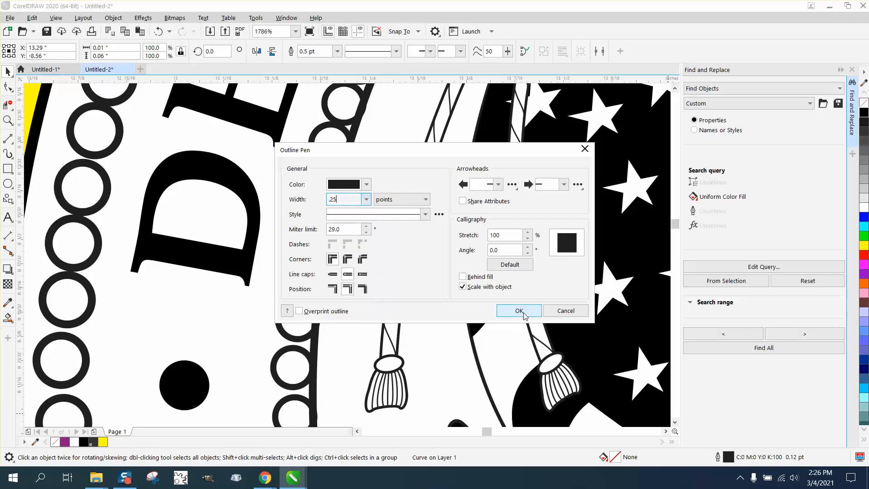
{"action": "left_click", "coordinate": [517, 310]}
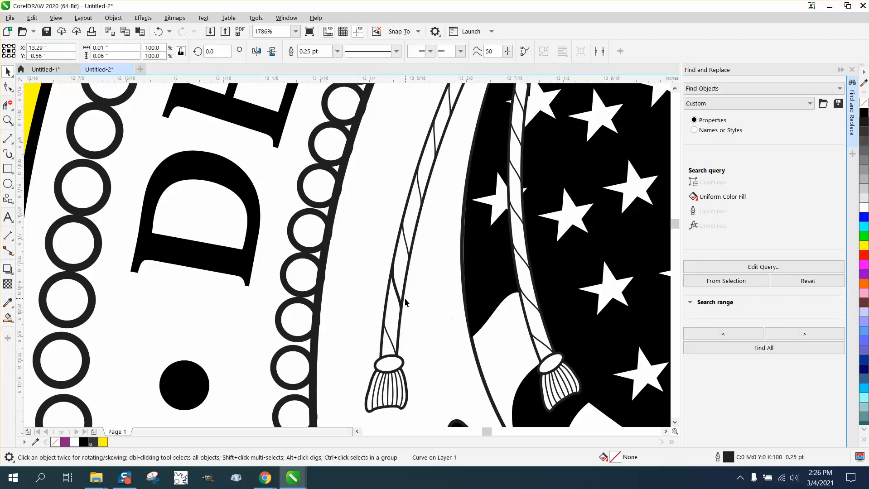
{"action": "mouse_move", "coordinate": [401, 324]}
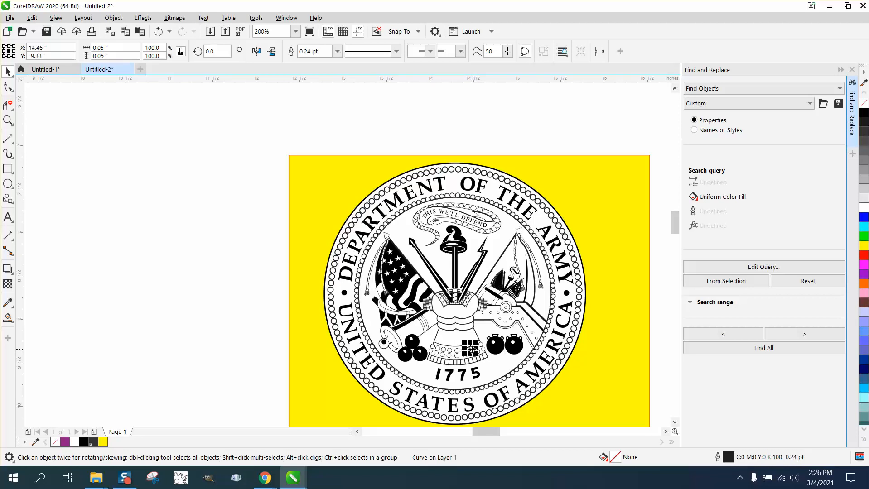
{"action": "mouse_move", "coordinate": [798, 467]}
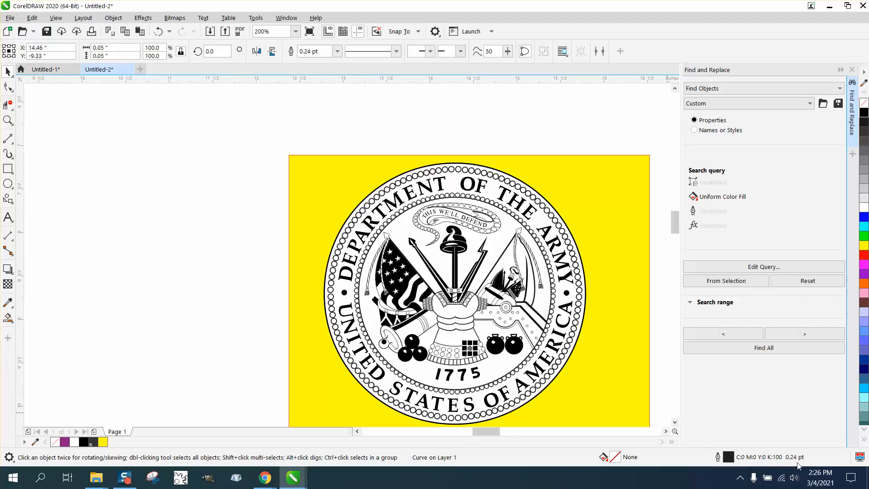
{"action": "mouse_move", "coordinate": [775, 451]}
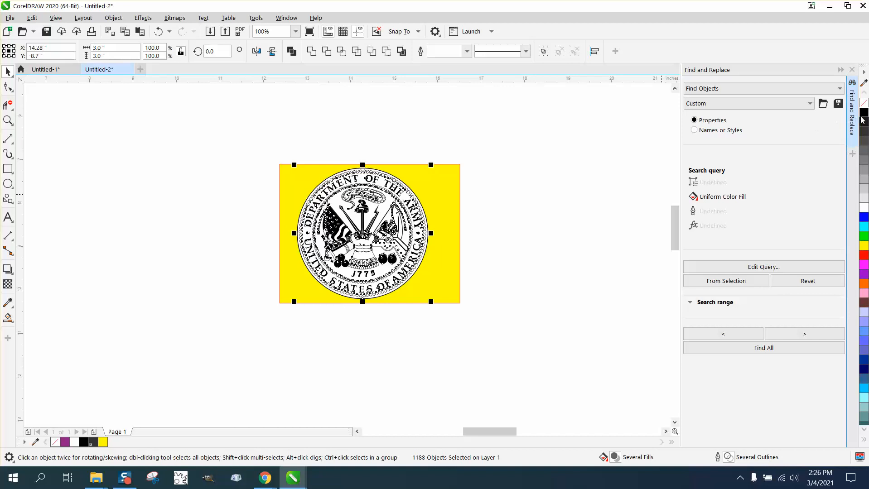
{"action": "mouse_move", "coordinate": [862, 113]}
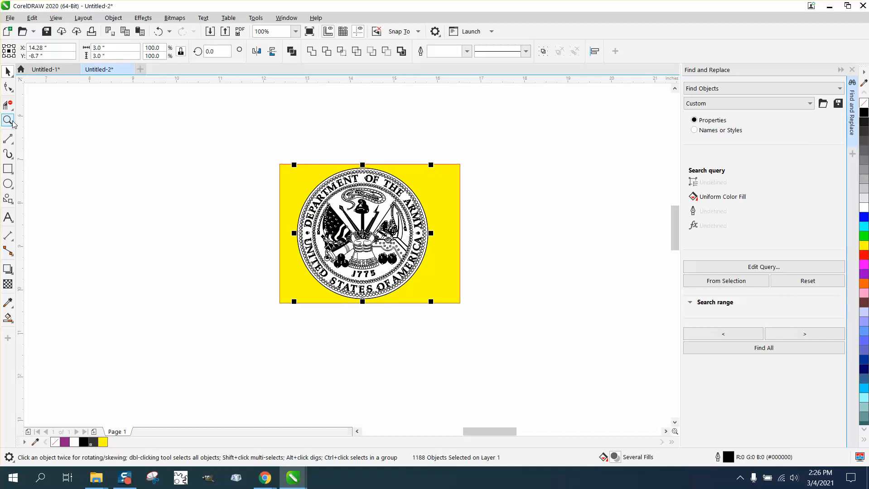
Switch to the Zoom tool to examine the selected artwork
{"action": "left_click", "coordinate": [9, 121]}
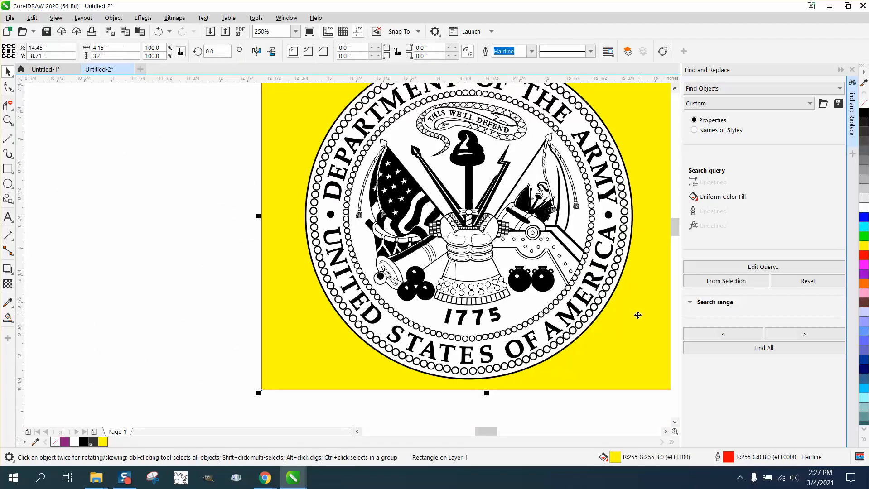
Zoom into the lower right and give a white central-emblem curve a 0.5 pt outline
{"action": "left_click", "coordinate": [8, 121]}
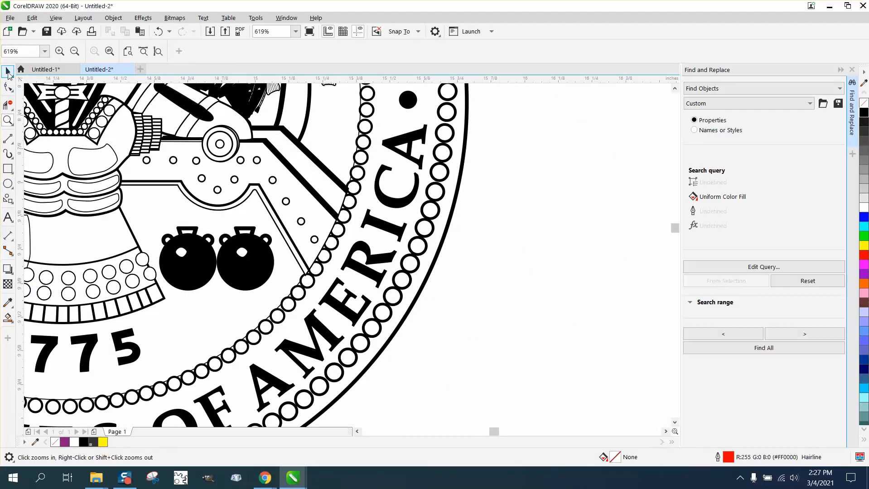
{"action": "left_click", "coordinate": [8, 72]}
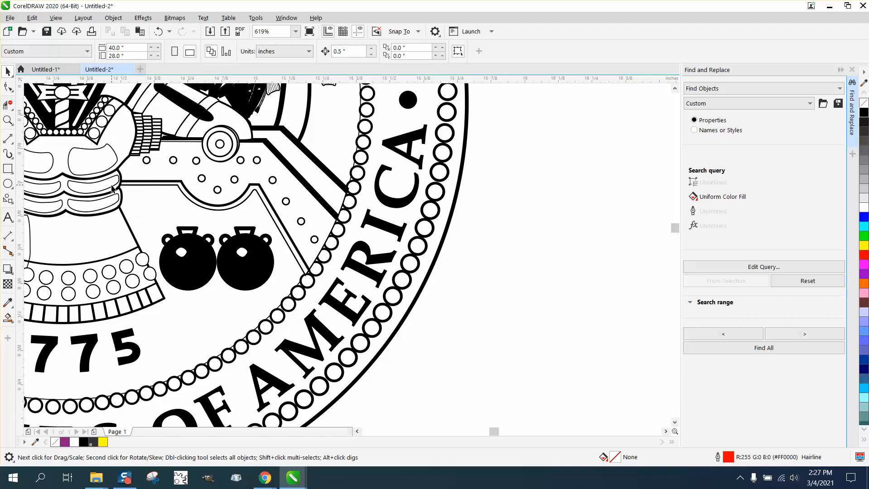
{"action": "left_click", "coordinate": [92, 186]}
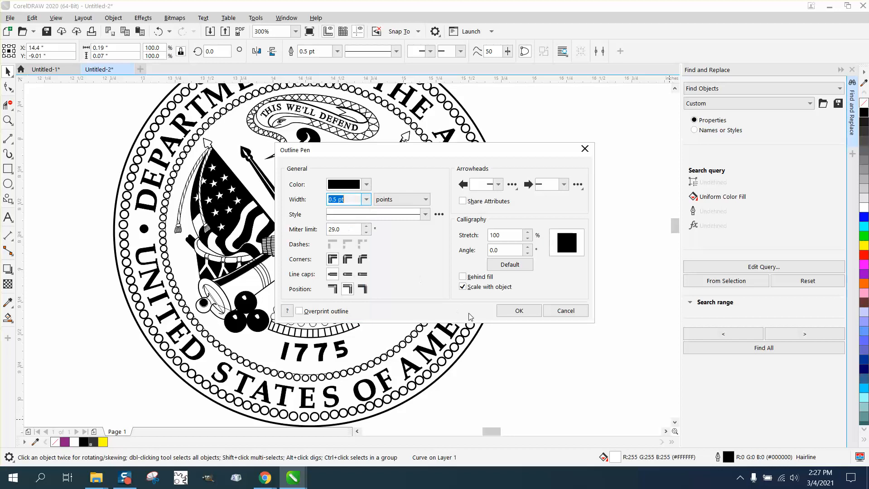
{"action": "left_click", "coordinate": [518, 311]}
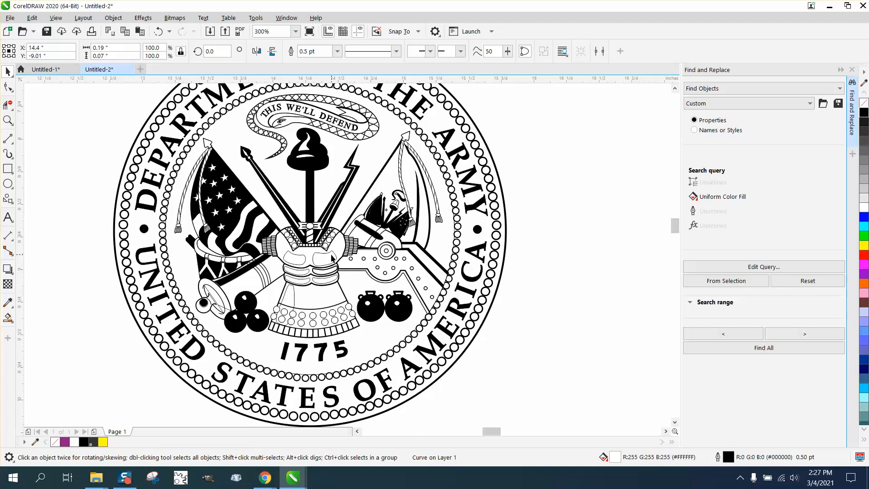
{"action": "mouse_move", "coordinate": [371, 259]}
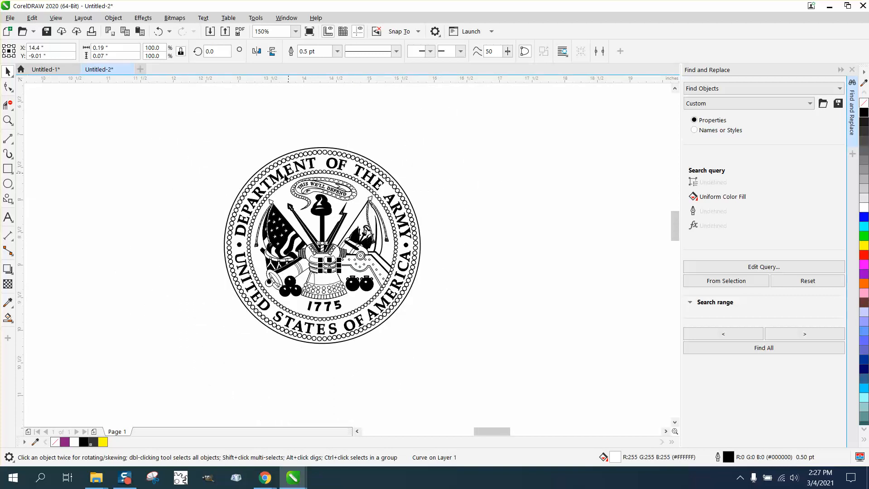
{"action": "mouse_move", "coordinate": [205, 143]}
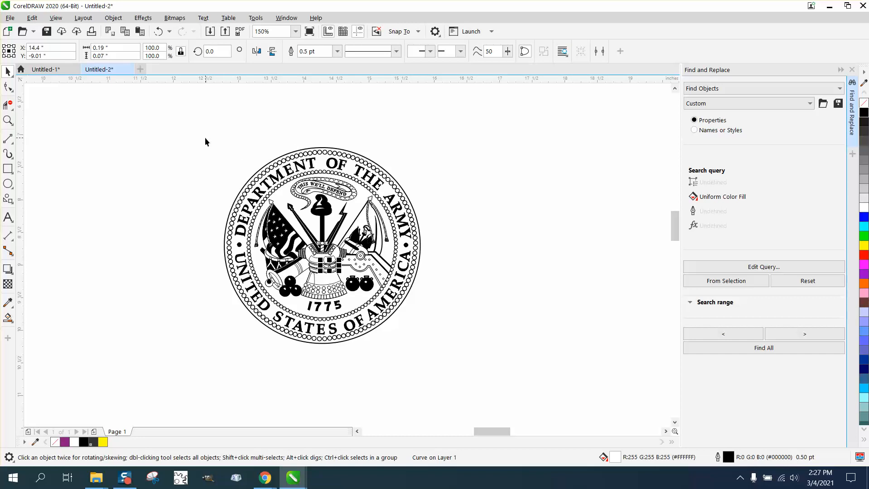
{"action": "mouse_move", "coordinate": [198, 137]}
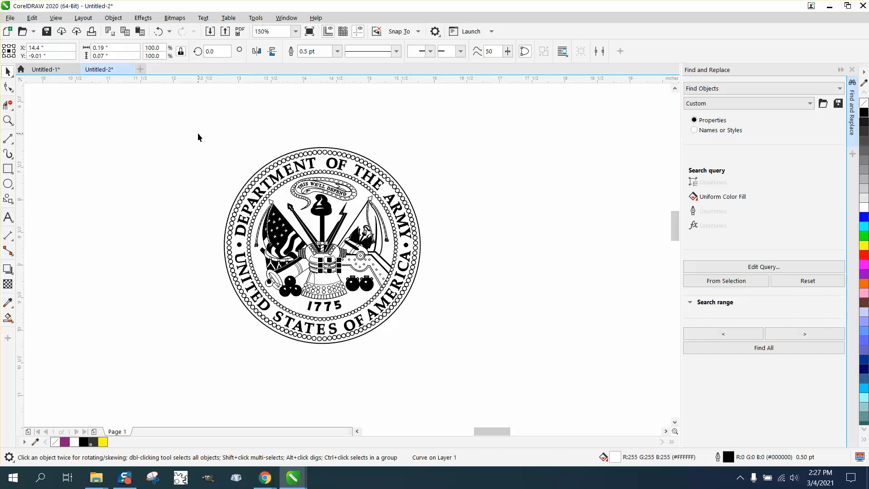
{"action": "mouse_move", "coordinate": [509, 389]}
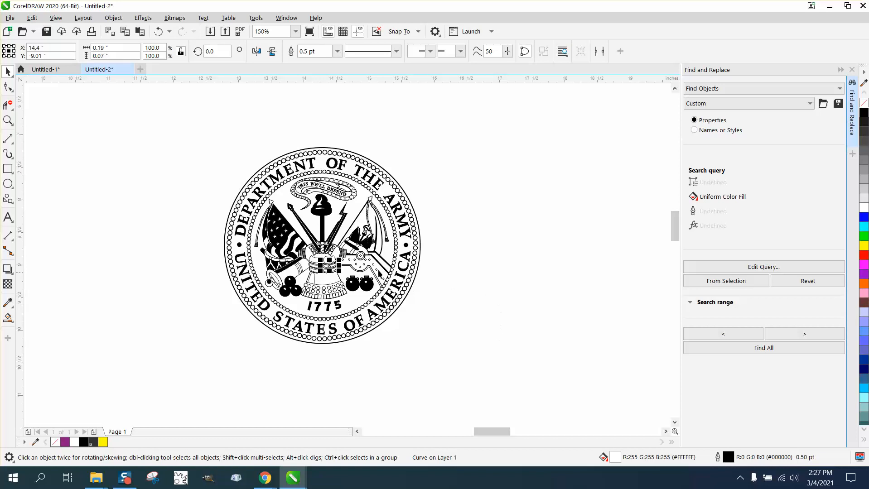
{"action": "mouse_move", "coordinate": [458, 280]}
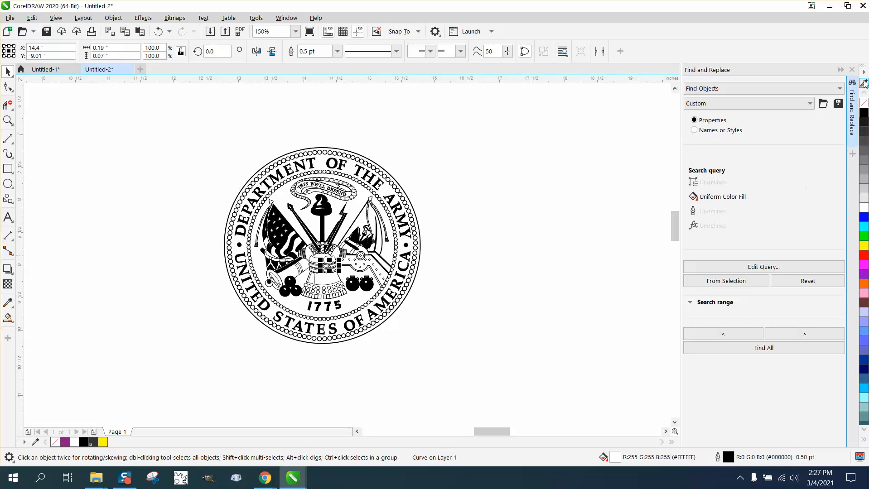
Close the Find and Replace object search docker
{"action": "left_click", "coordinate": [852, 69]}
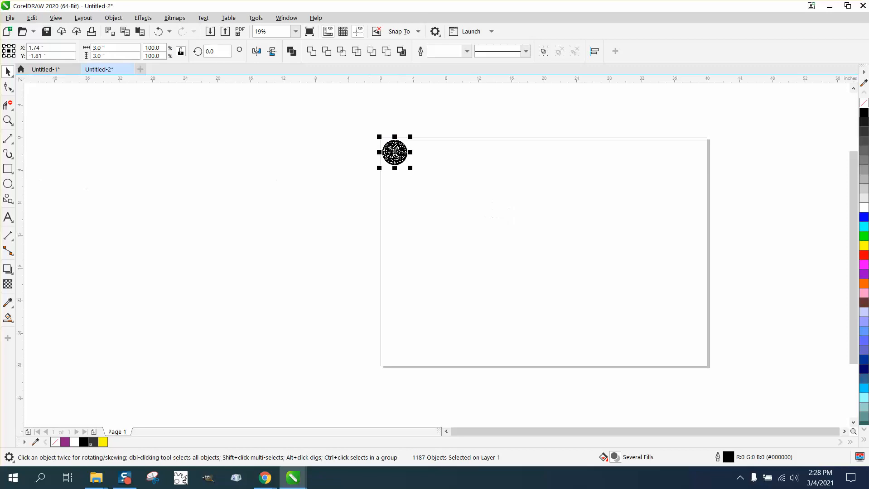
Pick a toolbox tool to begin the 3.0 x 3.0 in red-outlined circle
{"action": "left_click", "coordinate": [8, 121]}
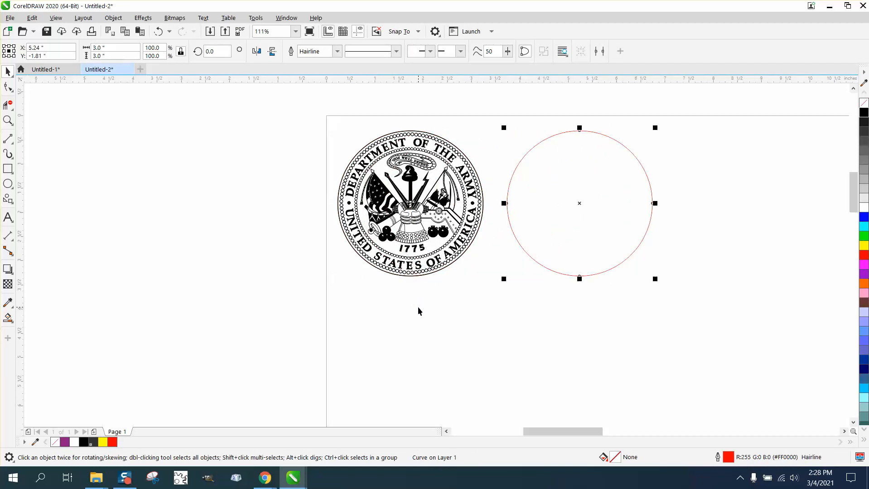
{"action": "mouse_move", "coordinate": [434, 369]}
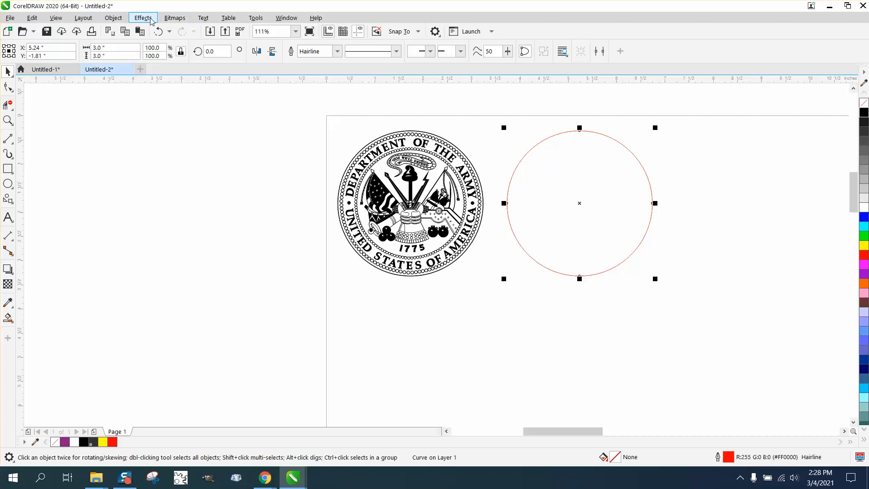
Apply a 1-step outside contour with a 0.1-inch offset to the circle
{"action": "left_click", "coordinate": [142, 17]}
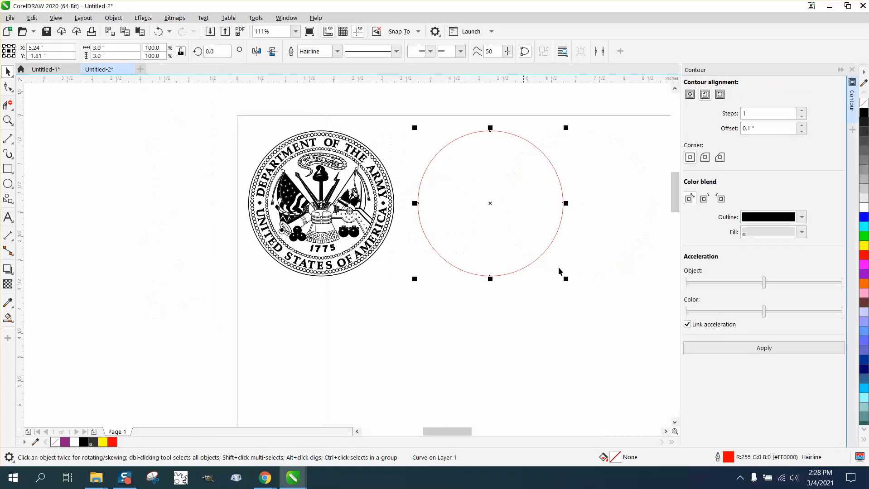
{"action": "left_click", "coordinate": [770, 128]}
{"action": "type", "text": ".1"}
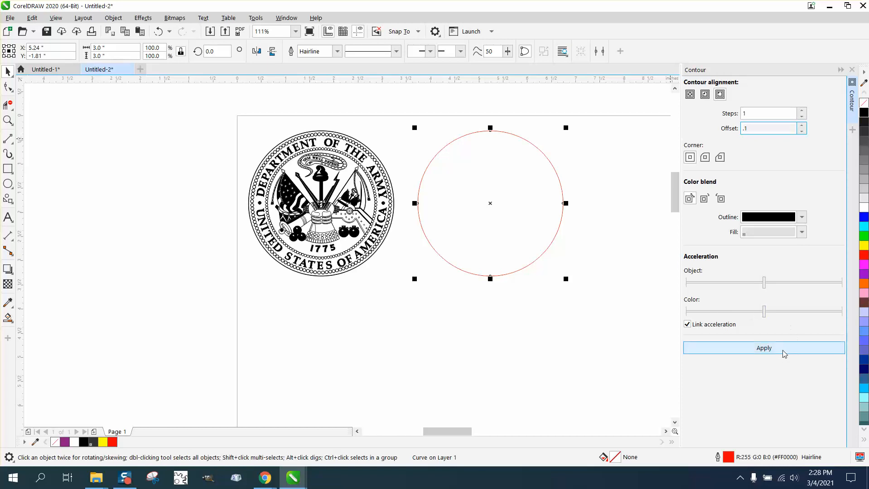
{"action": "left_click", "coordinate": [763, 348]}
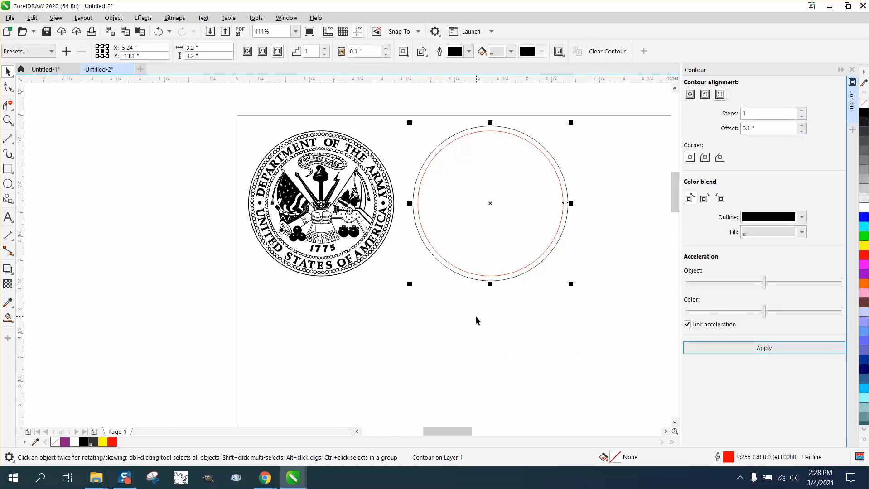
{"action": "mouse_move", "coordinate": [122, 27]}
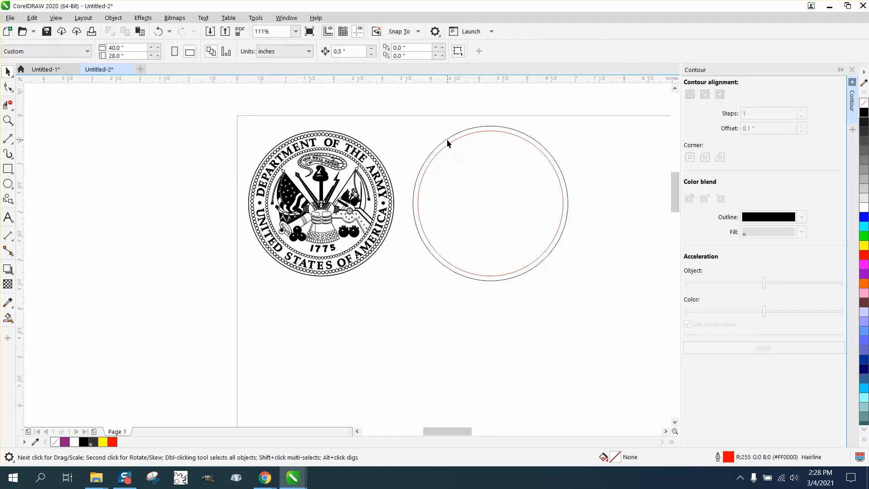
Break the contour apart, give its outline red, and place it around the seal
{"action": "left_click", "coordinate": [490, 204]}
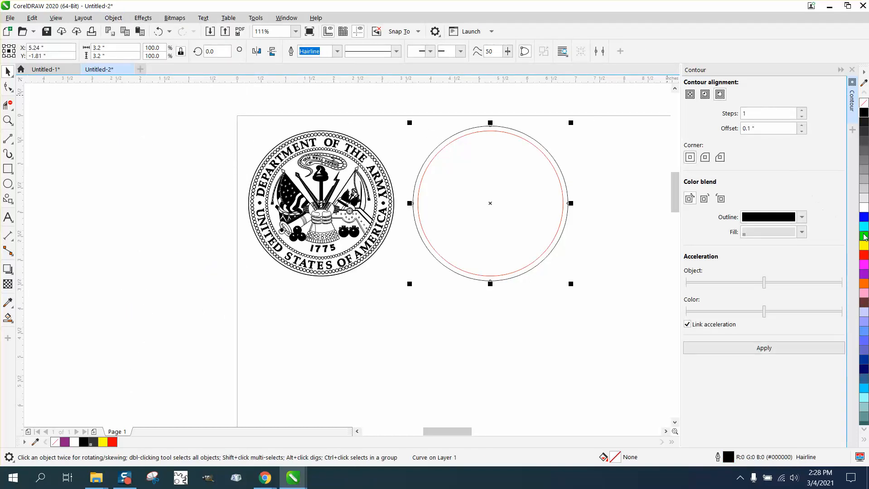
{"action": "left_click", "coordinate": [862, 253]}
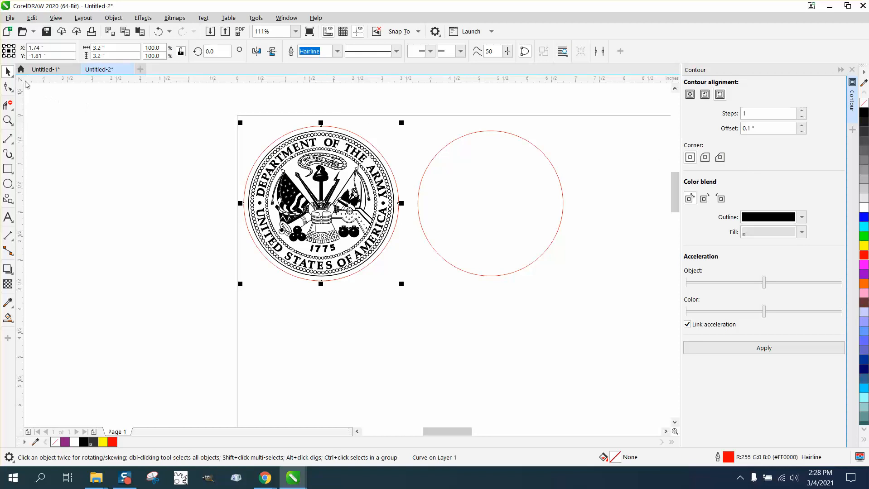
{"action": "left_click", "coordinate": [489, 204]}
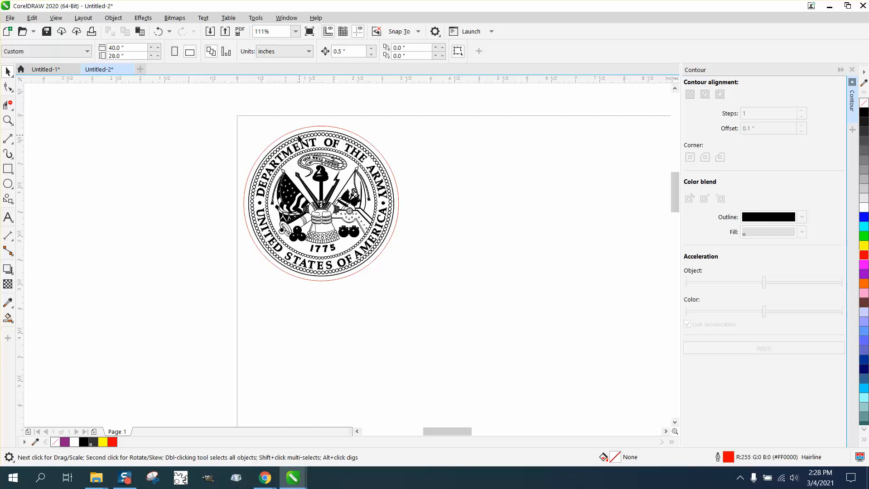
{"action": "mouse_move", "coordinate": [288, 98]}
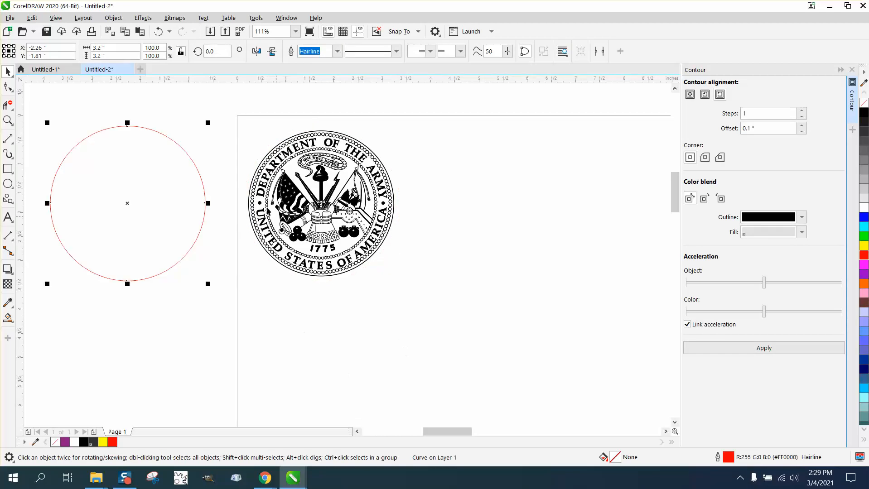
Move the seal above the page and undo twice to return the red circle
{"action": "left_click", "coordinate": [320, 203]}
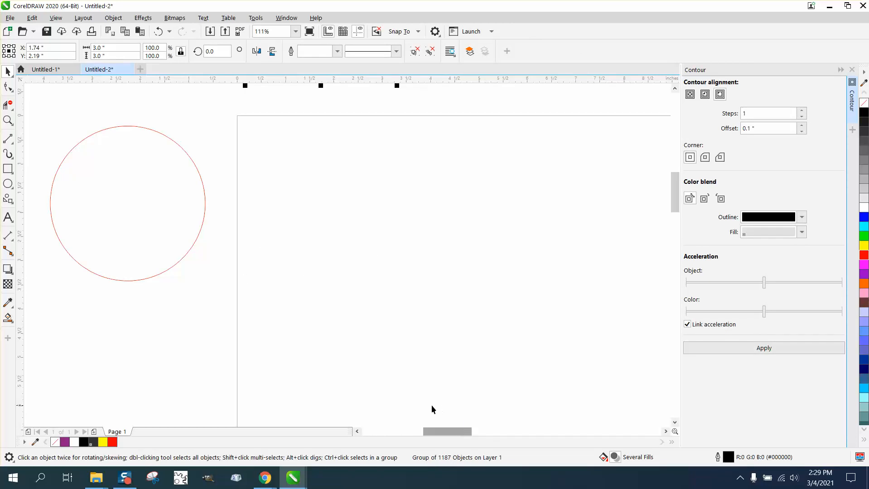
{"action": "left_click", "coordinate": [127, 203]}
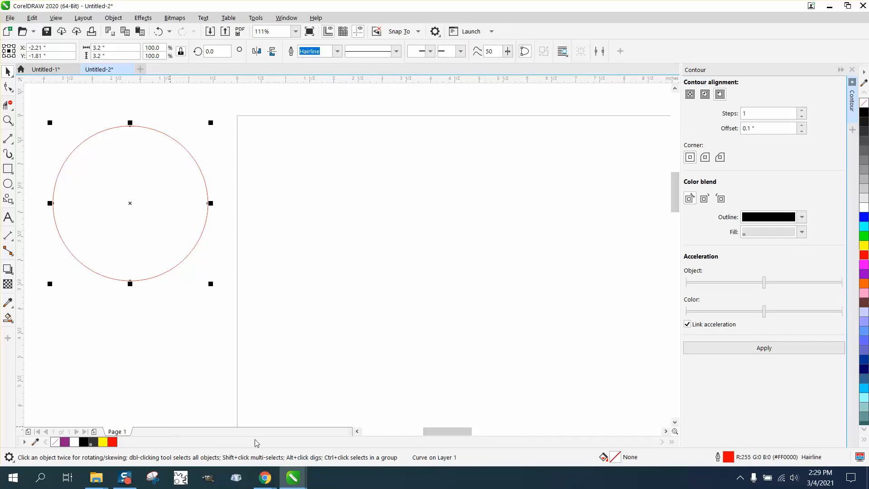
{"action": "left_click", "coordinate": [159, 30]}
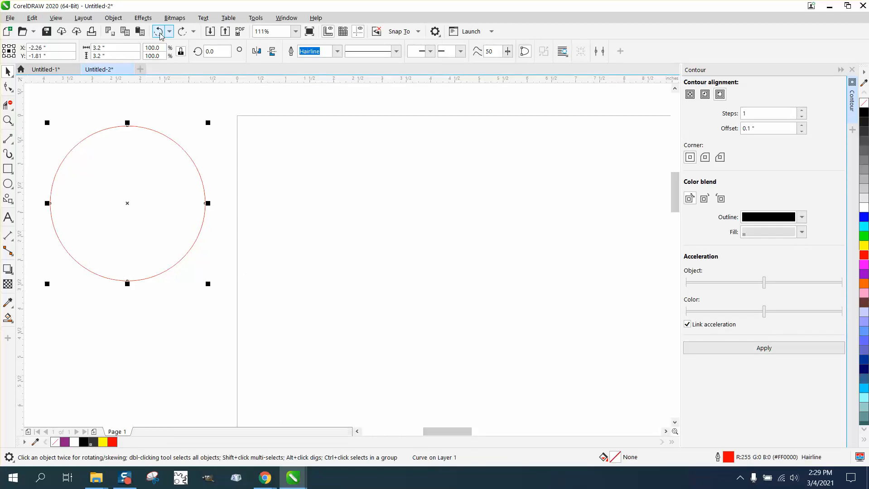
{"action": "left_click", "coordinate": [159, 31]}
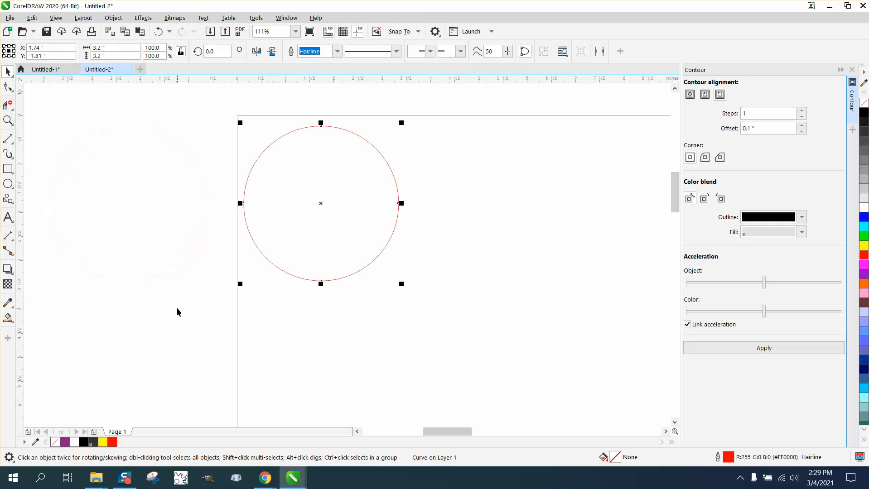
{"action": "mouse_move", "coordinate": [333, 212]}
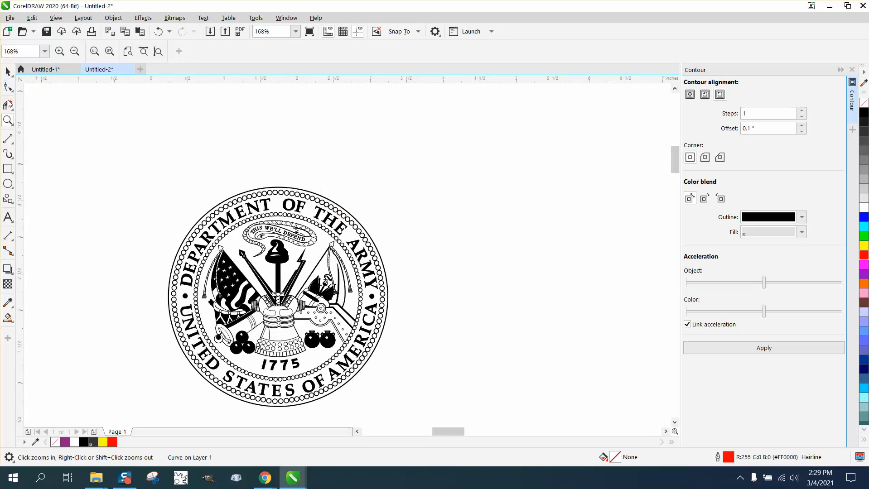
Select the whole seal artwork and zoom in on its flags
{"action": "left_click", "coordinate": [289, 259]}
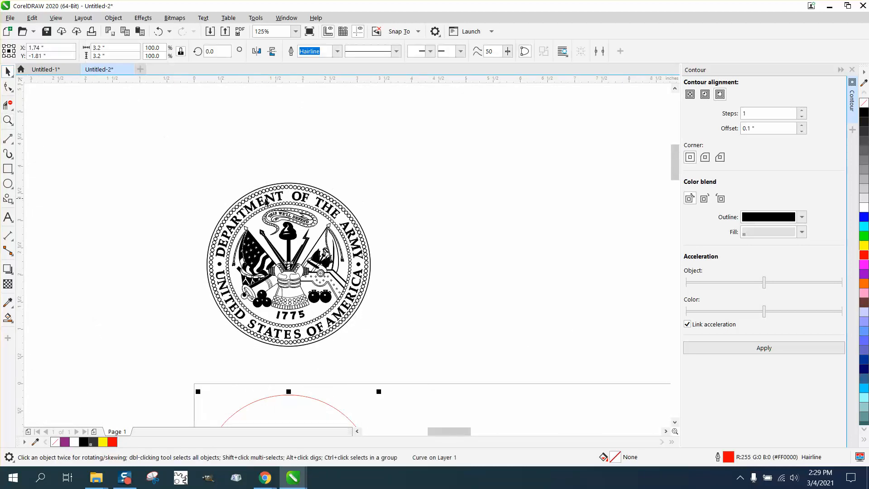
{"action": "left_click", "coordinate": [113, 18]}
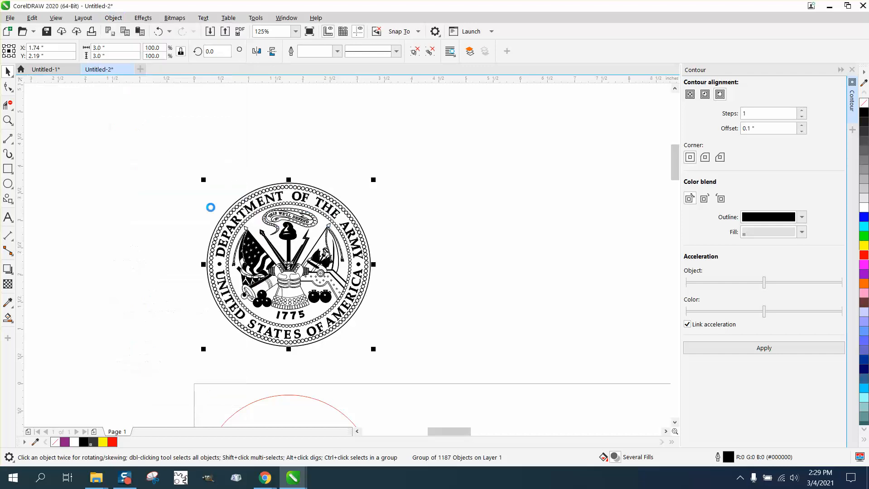
{"action": "left_click", "coordinate": [8, 121]}
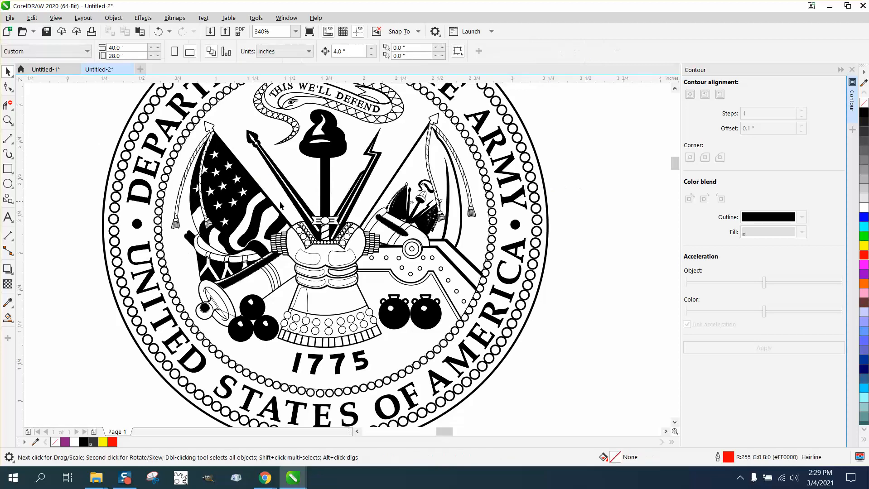
Drag flag pieces out to the left, exposing a hidden hairline shape
{"action": "left_click", "coordinate": [80, 221]}
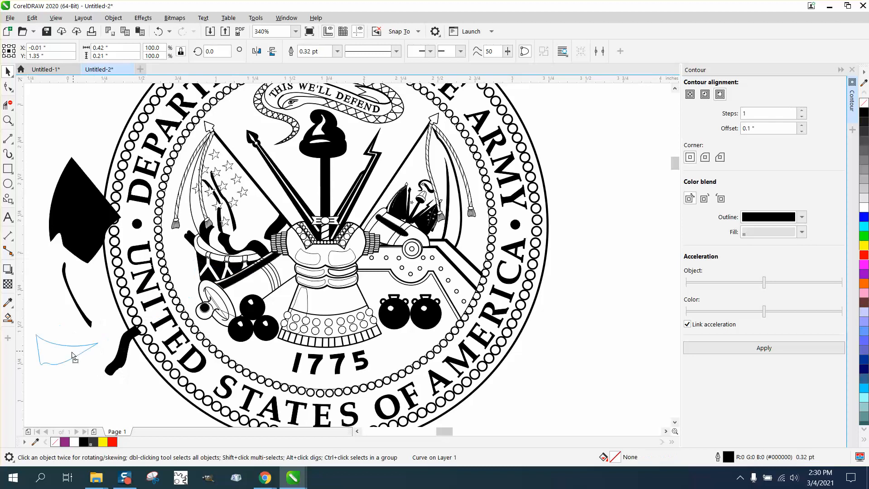
{"action": "left_click", "coordinate": [66, 355]}
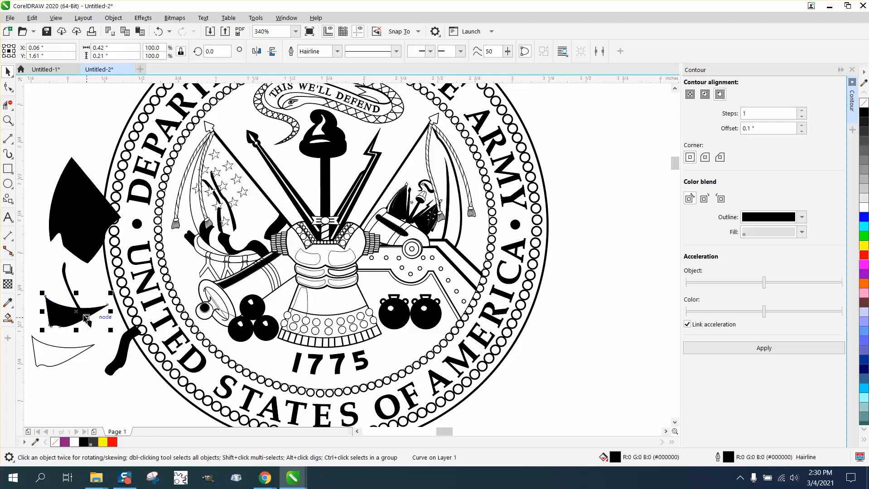
{"action": "mouse_move", "coordinate": [3, 147]}
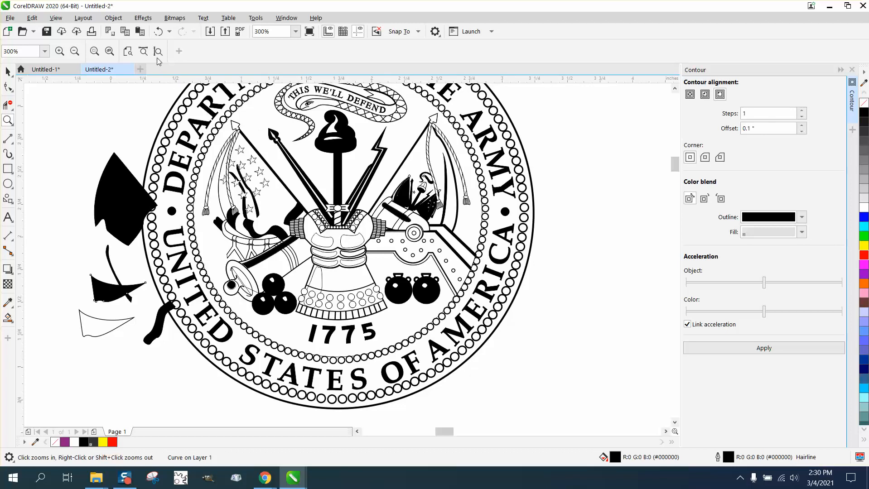
{"action": "left_click", "coordinate": [159, 31]}
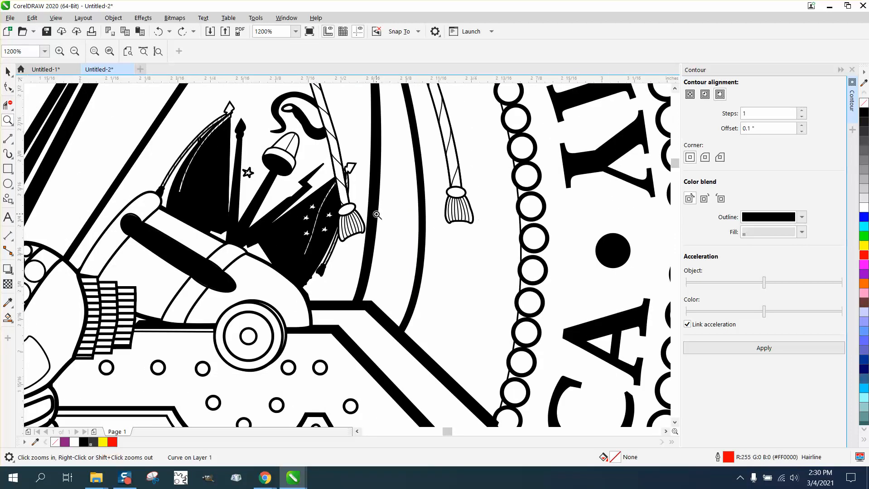
{"action": "mouse_move", "coordinate": [202, 169]}
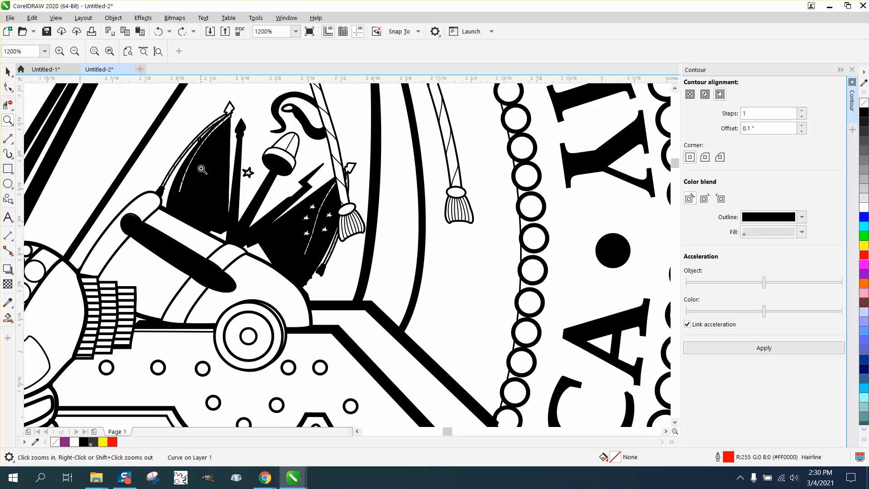
{"action": "left_click", "coordinate": [201, 168]}
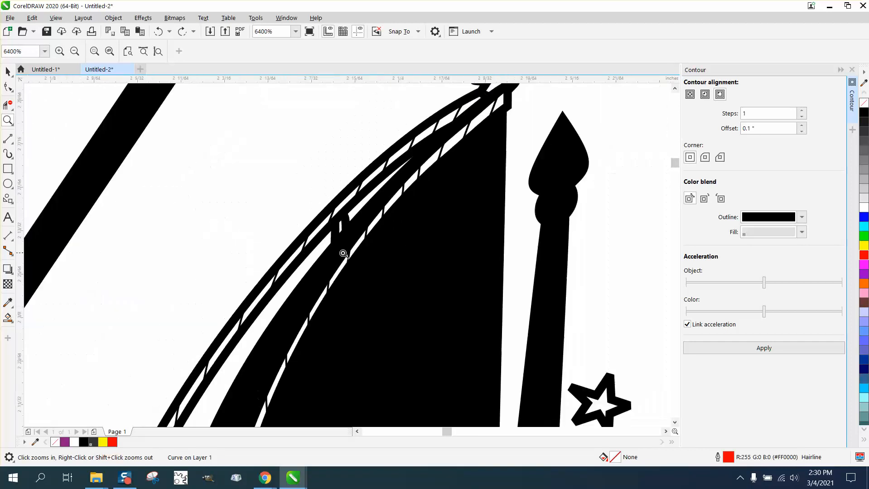